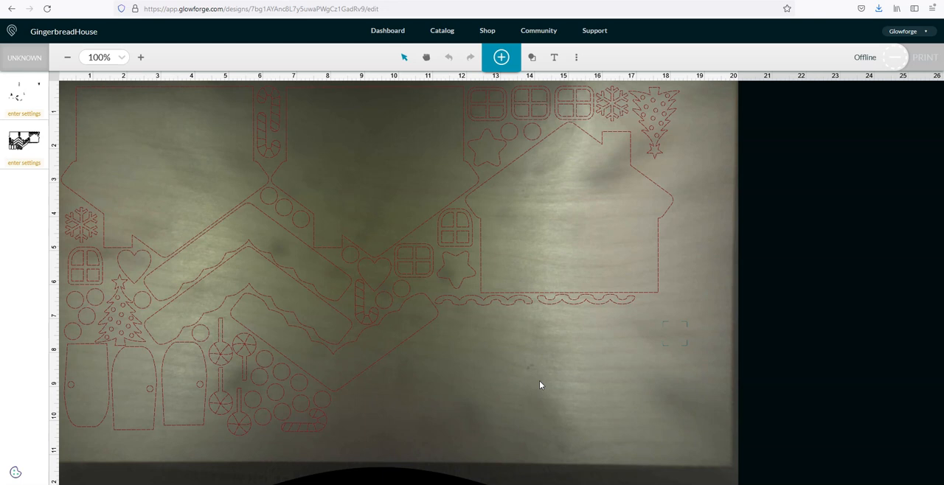
{"action": "mouse_move", "coordinate": [426, 197]}
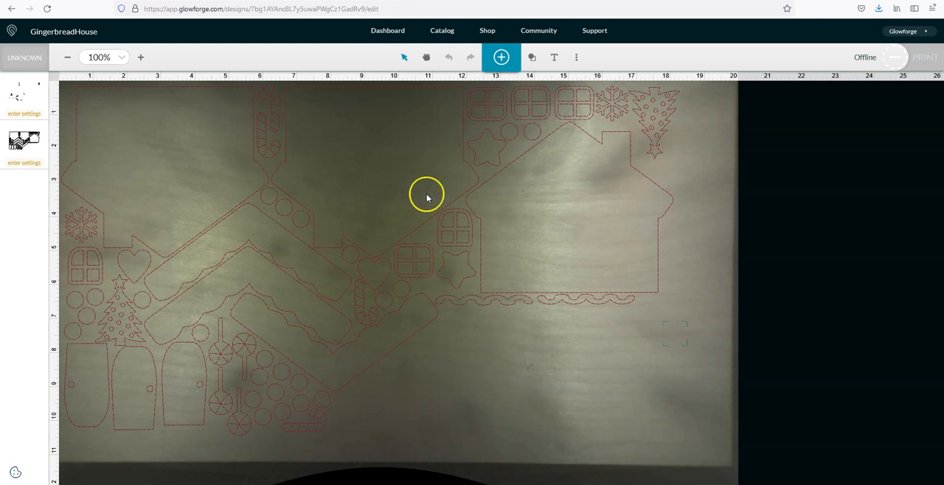
- Open the 1/4 in. PureBond Maple Plywood Project Panel 10-pack product page, priced $43.46
{"action": "left_click", "coordinate": [187, 8]}
{"action": "type", "text": "glow"}
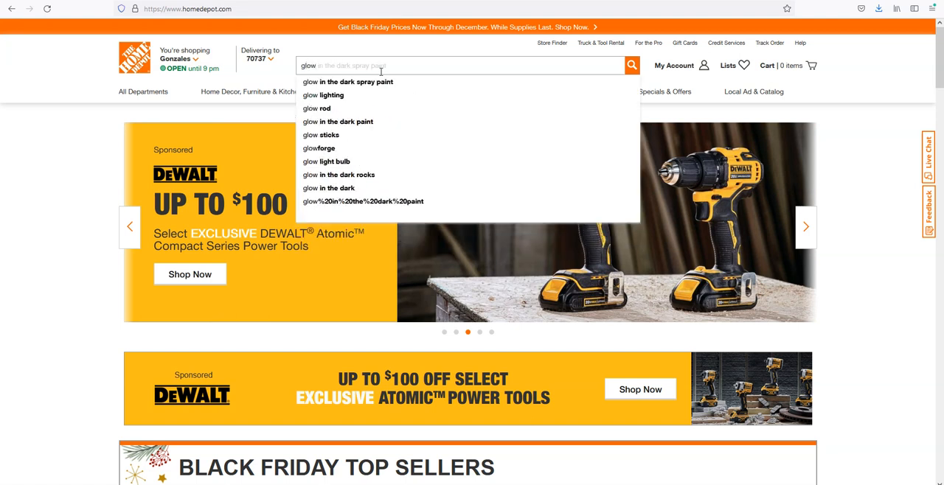
{"action": "left_click", "coordinate": [318, 147]}
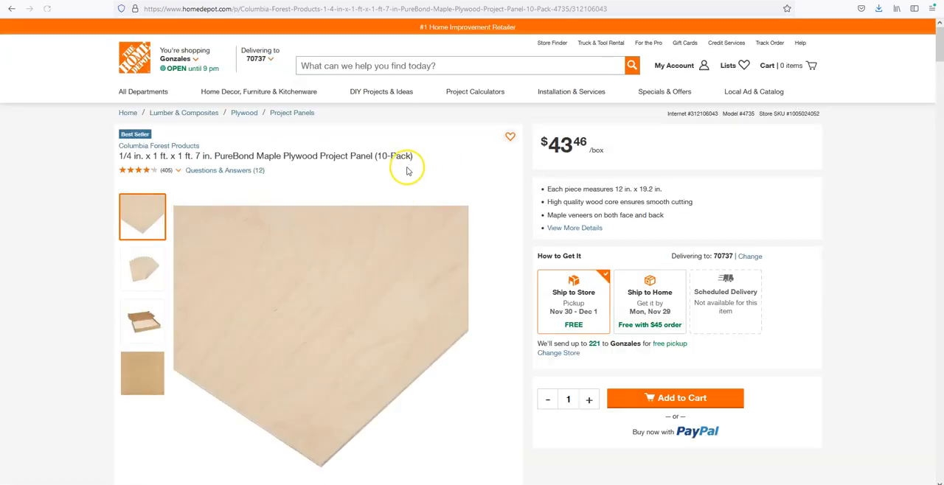
{"action": "mouse_move", "coordinate": [139, 160]}
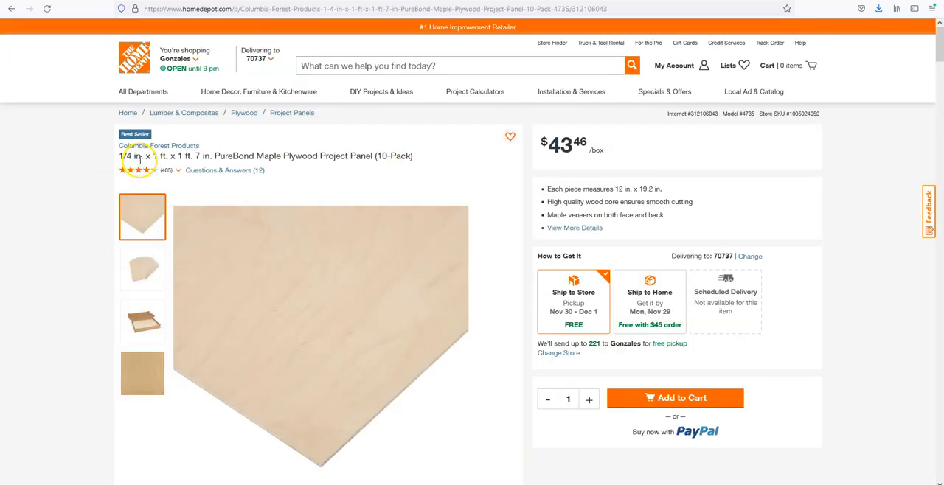
{"action": "mouse_move", "coordinate": [337, 164]}
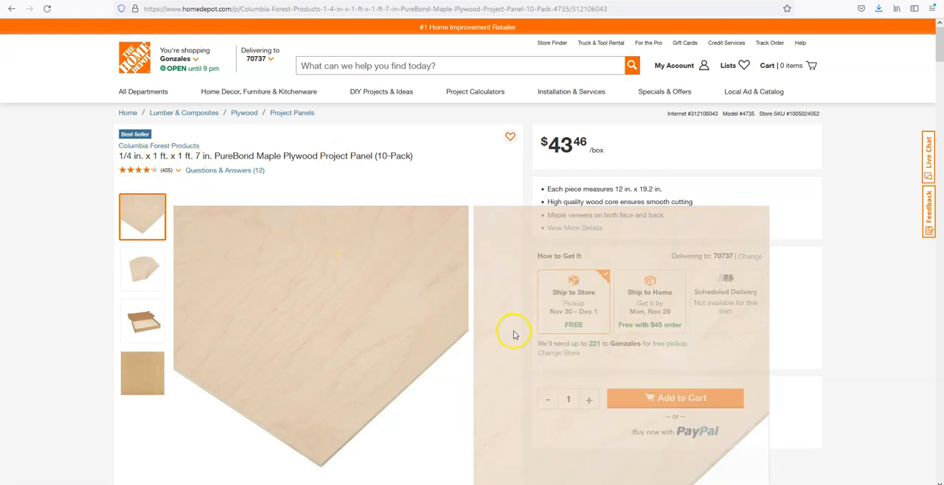
{"action": "scroll", "scroll_direction": "down", "scroll_amount": 3}
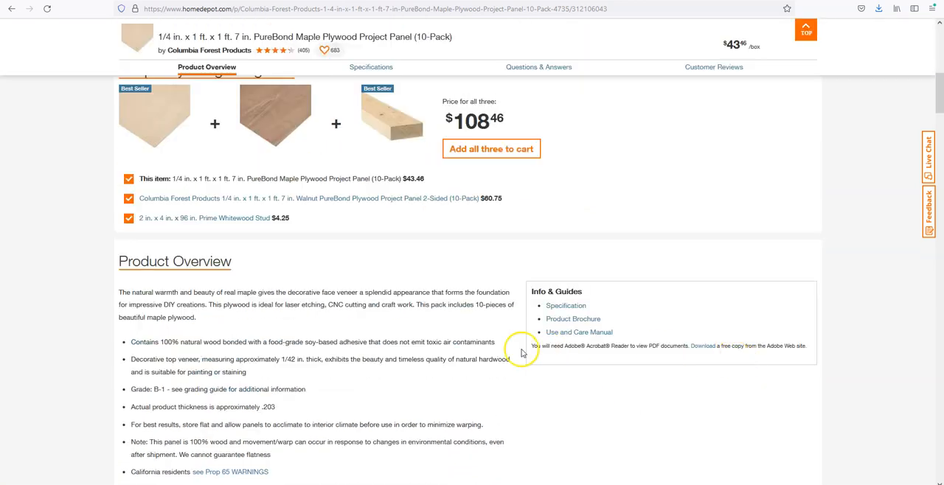
{"action": "mouse_move", "coordinate": [368, 341]}
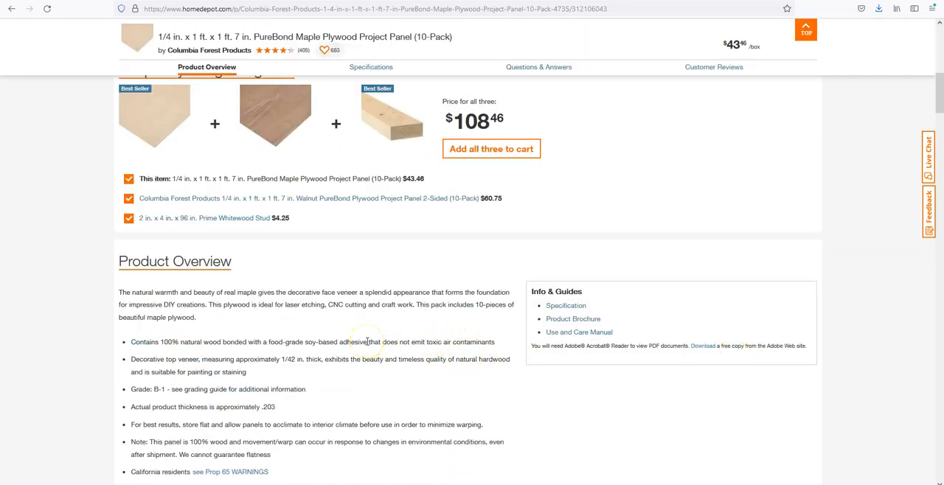
{"action": "scroll", "scroll_direction": "down", "scroll_amount": 3}
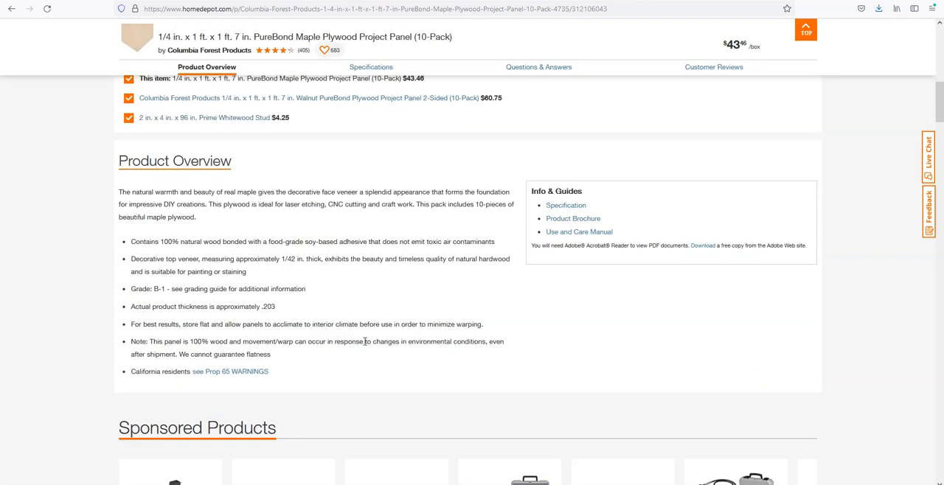
{"action": "scroll", "scroll_direction": "up", "scroll_amount": 3}
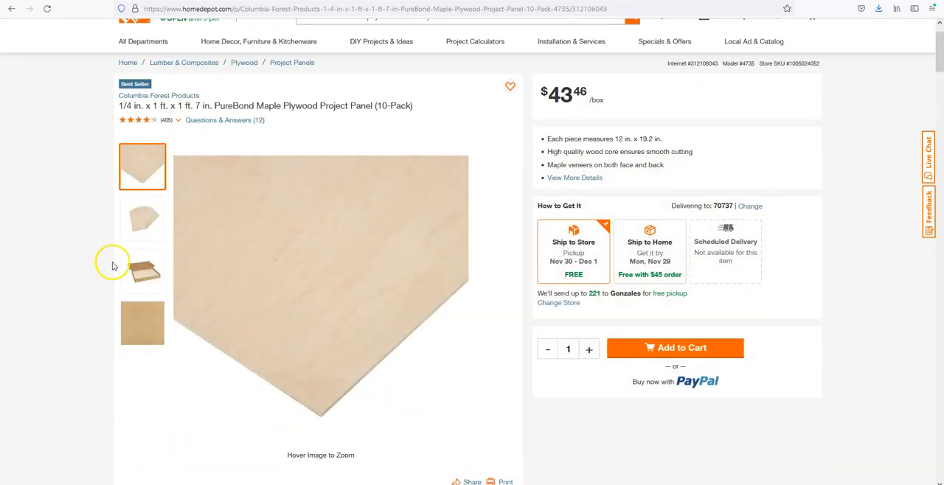
{"action": "scroll", "scroll_direction": "down", "scroll_amount": 3}
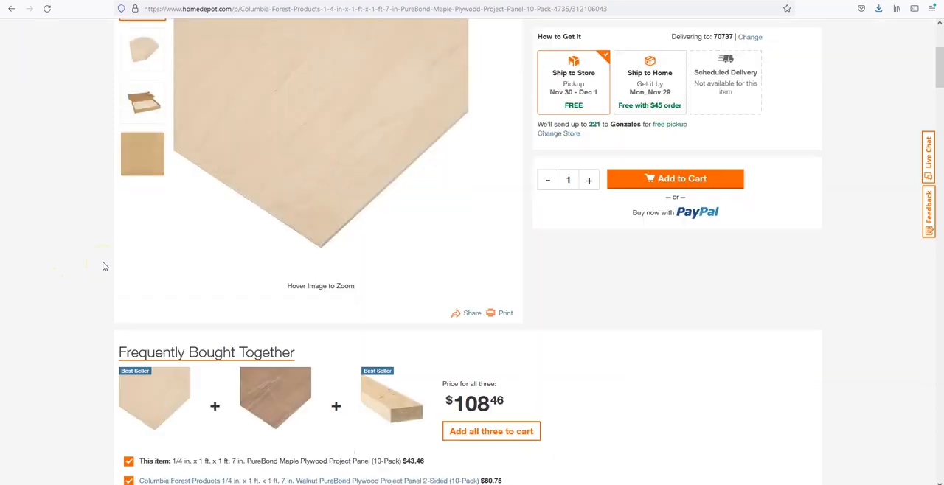
{"action": "scroll", "scroll_direction": "down", "scroll_amount": 3}
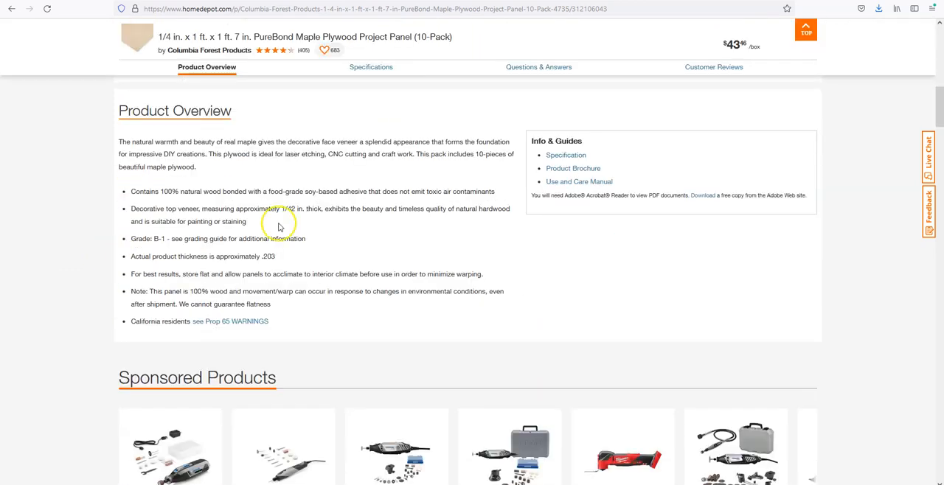
{"action": "mouse_move", "coordinate": [206, 205]}
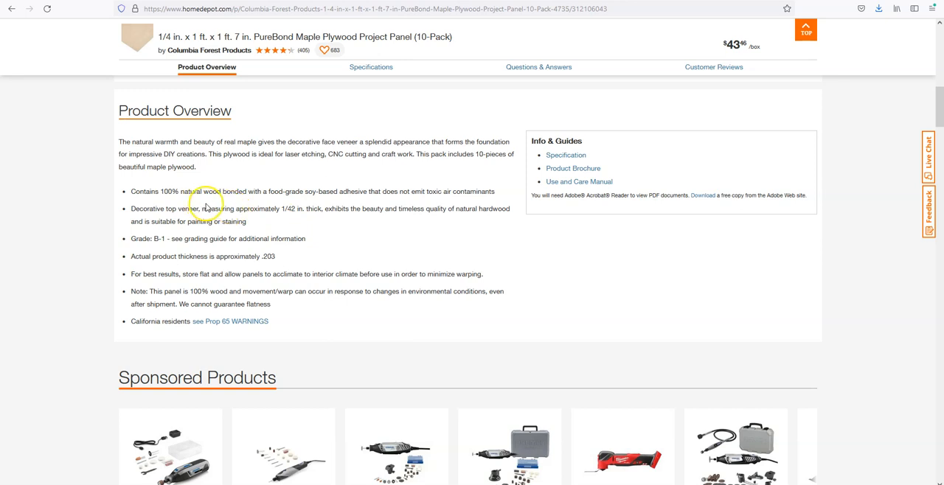
{"action": "scroll", "scroll_direction": "up", "scroll_amount": 3}
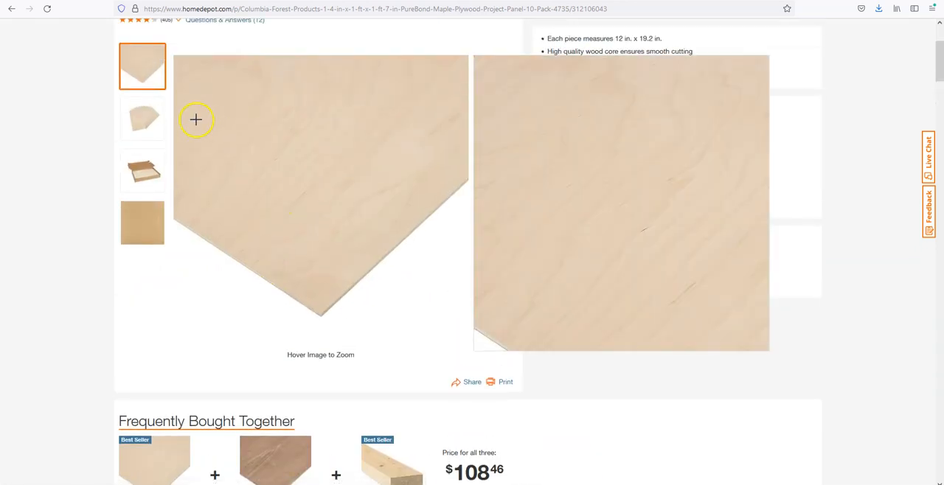
{"action": "scroll", "scroll_direction": "up", "scroll_amount": 3}
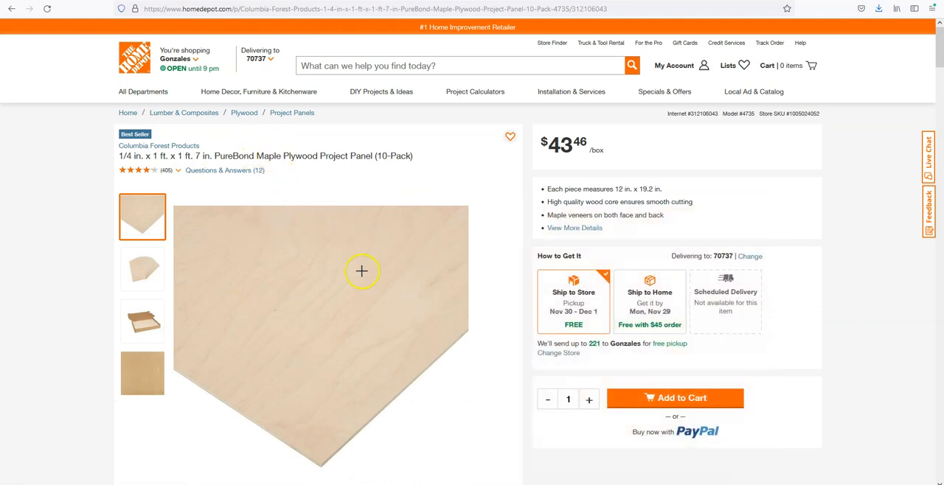
{"action": "scroll", "scroll_direction": "down", "scroll_amount": 3}
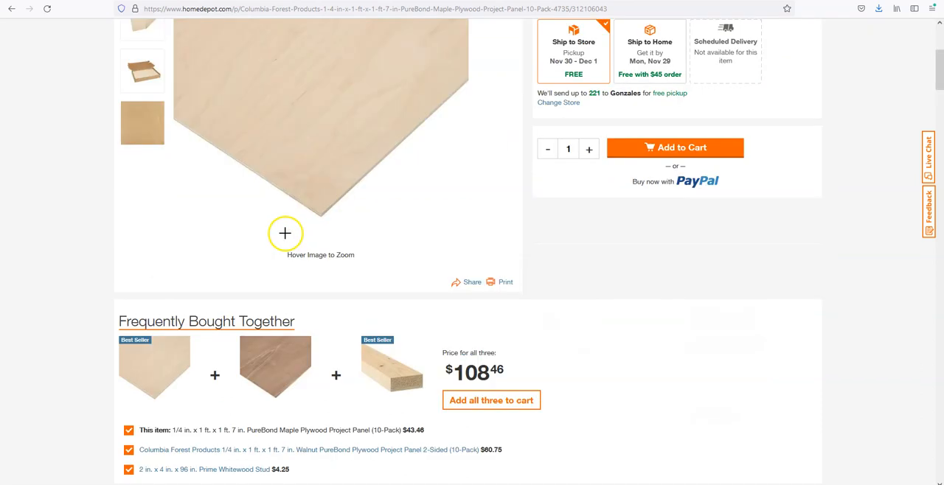
{"action": "scroll", "scroll_direction": "down", "scroll_amount": 3}
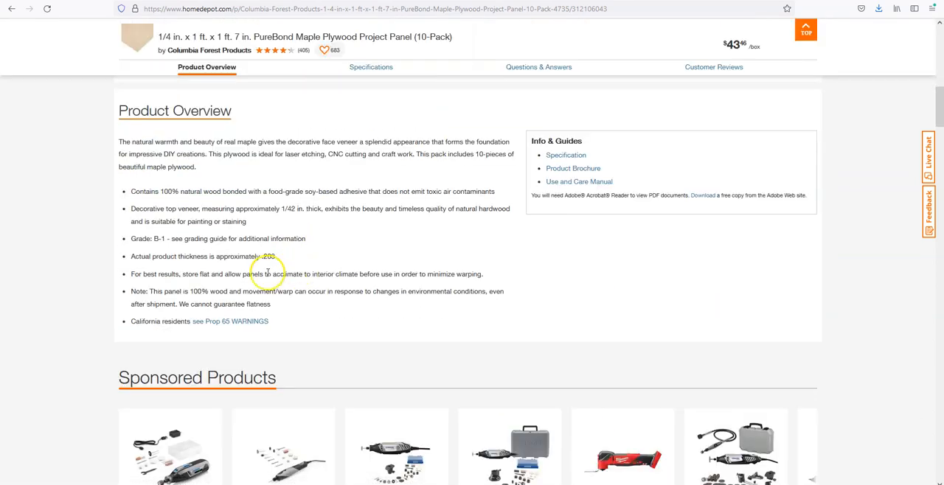
{"action": "mouse_move", "coordinate": [331, 274]}
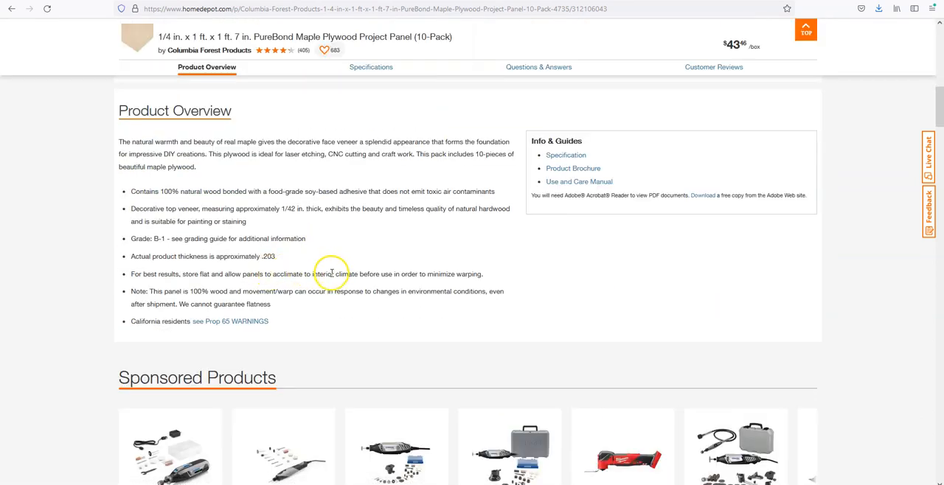
{"action": "mouse_move", "coordinate": [253, 176]}
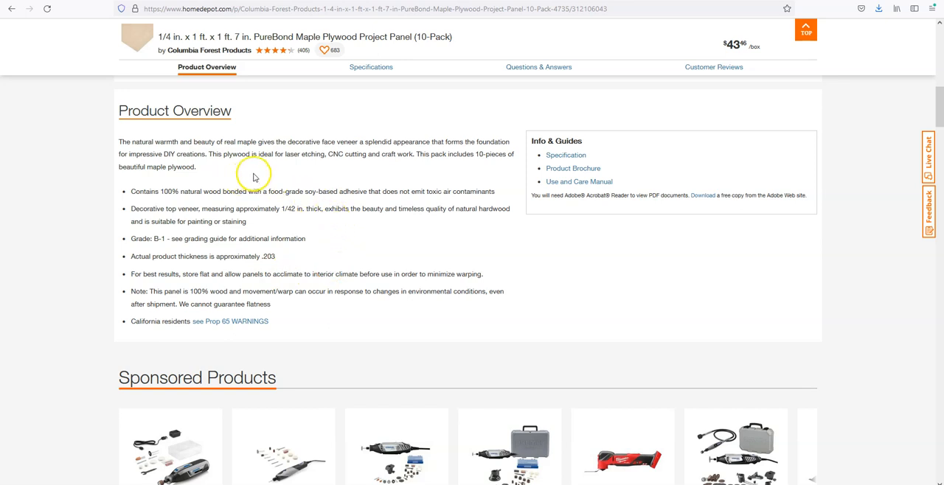
{"action": "mouse_move", "coordinate": [186, 208]}
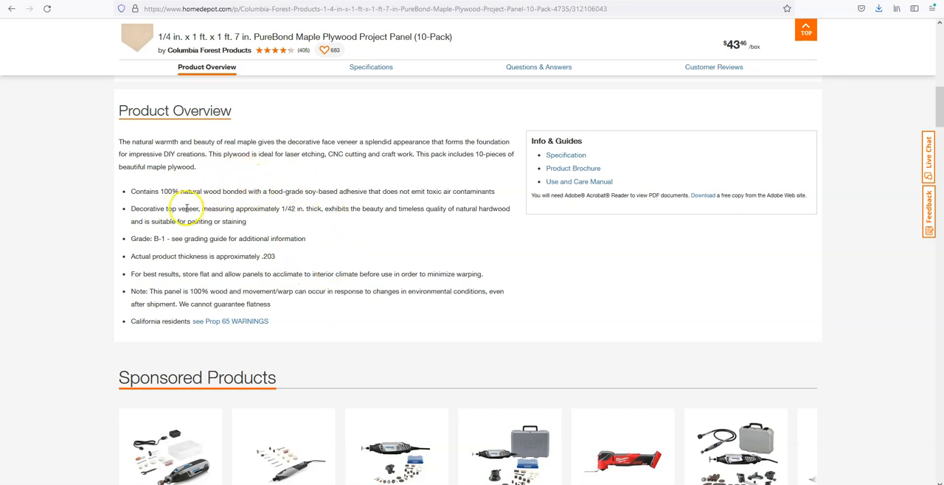
{"action": "mouse_move", "coordinate": [362, 220]}
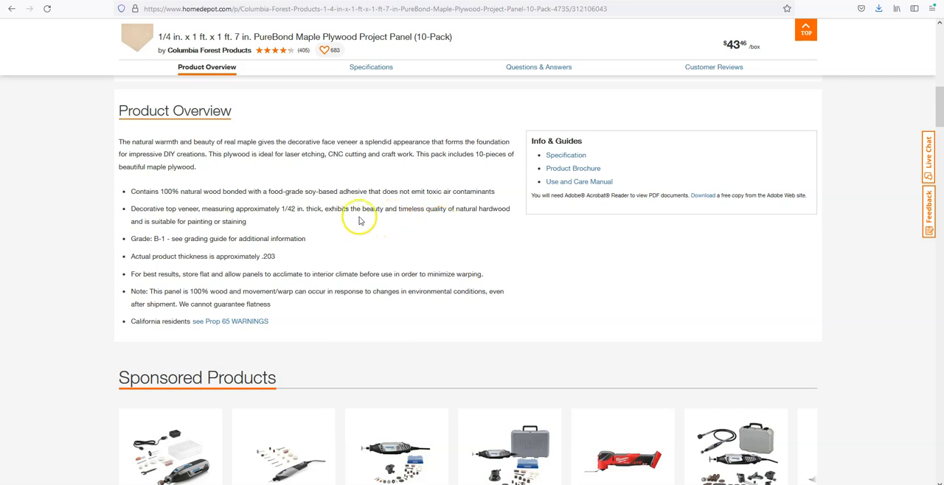
{"action": "mouse_move", "coordinate": [342, 240]}
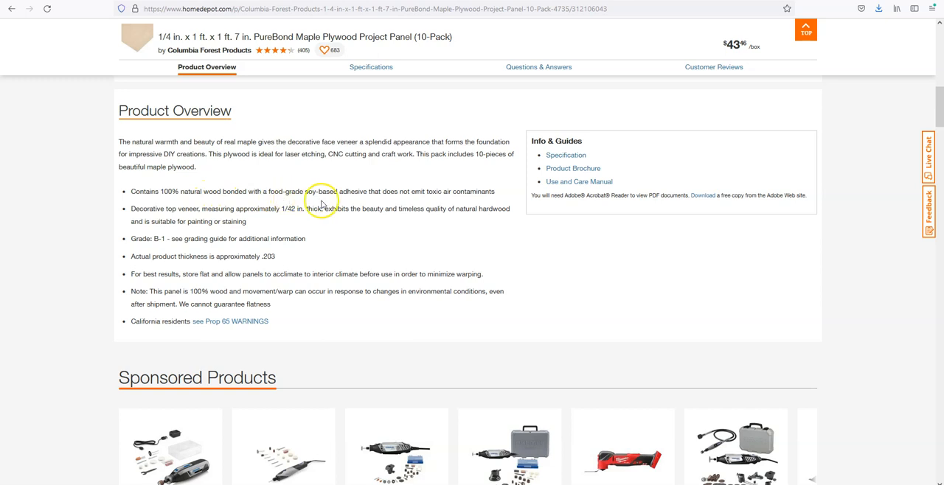
{"action": "mouse_move", "coordinate": [198, 202]}
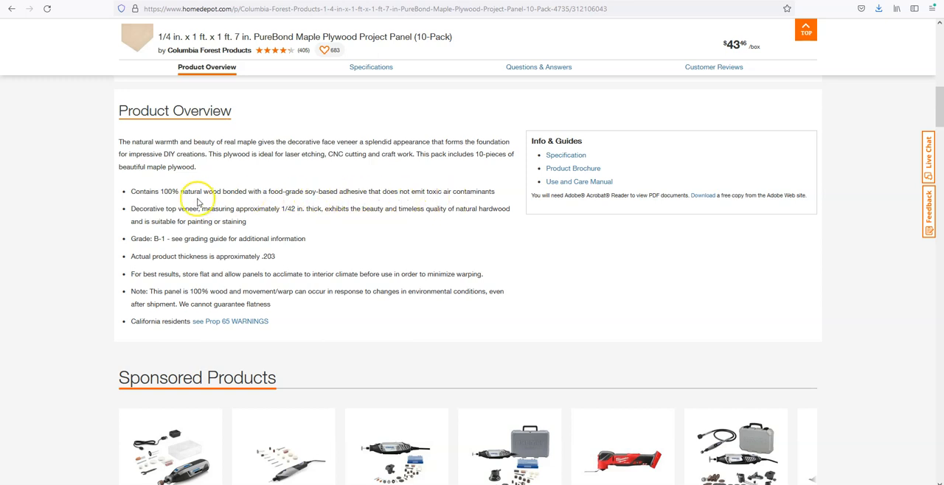
{"action": "mouse_move", "coordinate": [247, 205]}
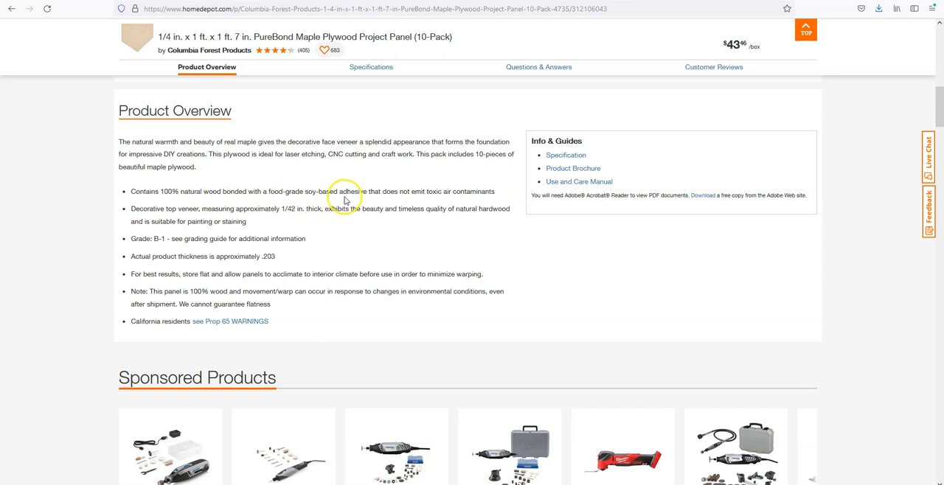
{"action": "mouse_move", "coordinate": [448, 203]}
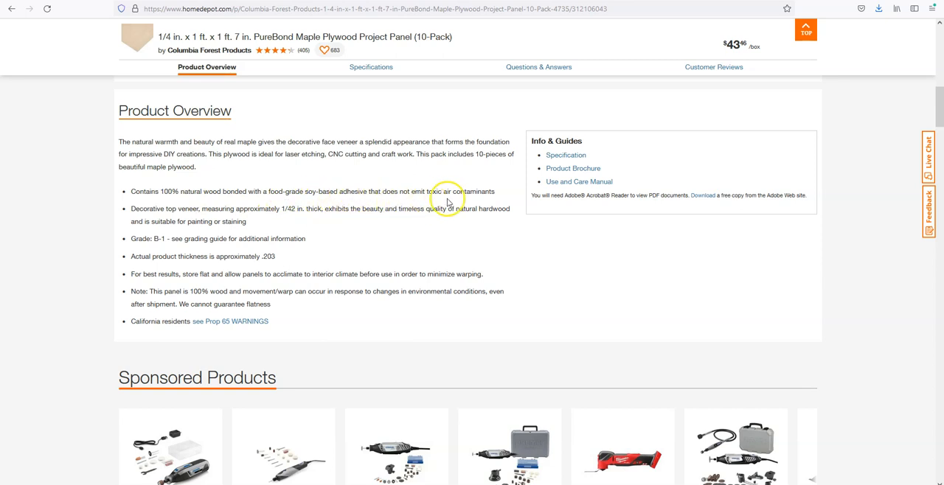
{"action": "mouse_move", "coordinate": [472, 202]}
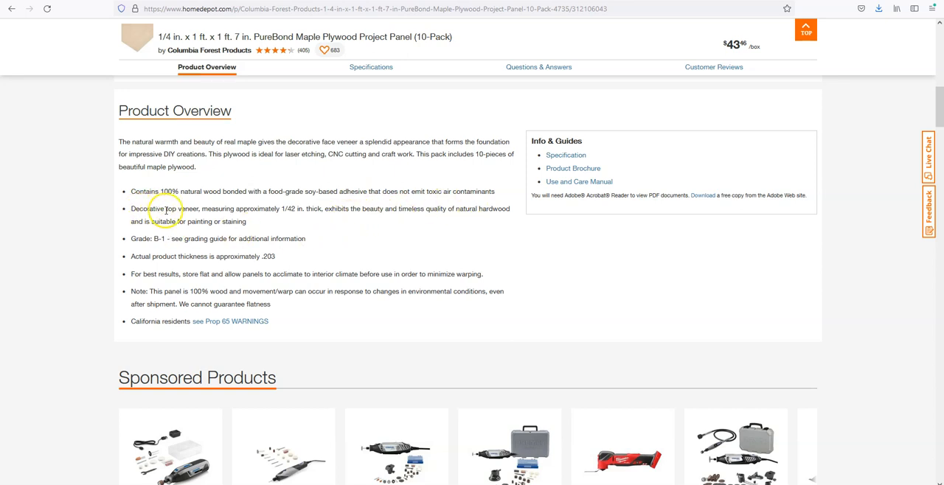
{"action": "mouse_move", "coordinate": [219, 220]}
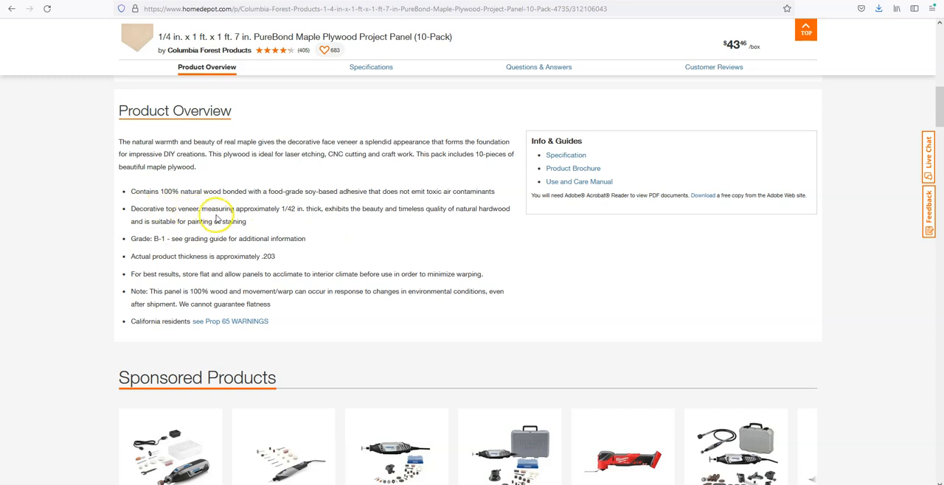
{"action": "mouse_move", "coordinate": [300, 222]}
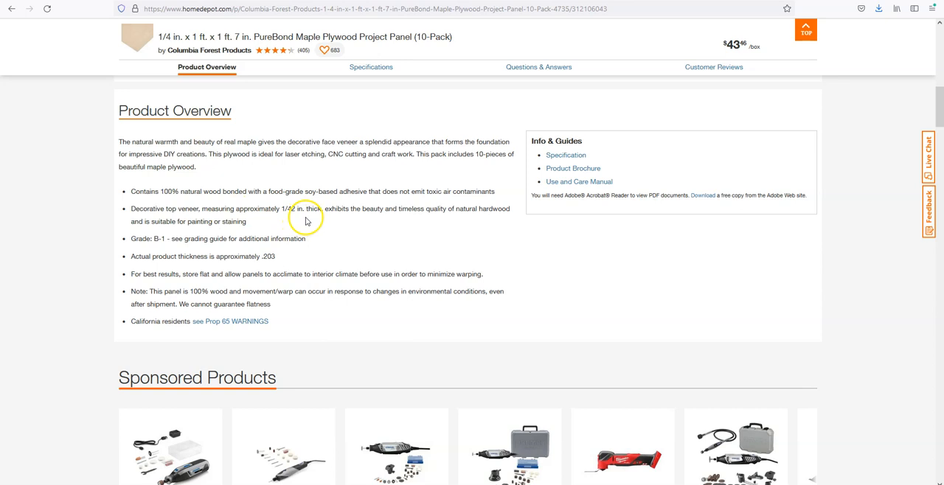
{"action": "mouse_move", "coordinate": [284, 260]}
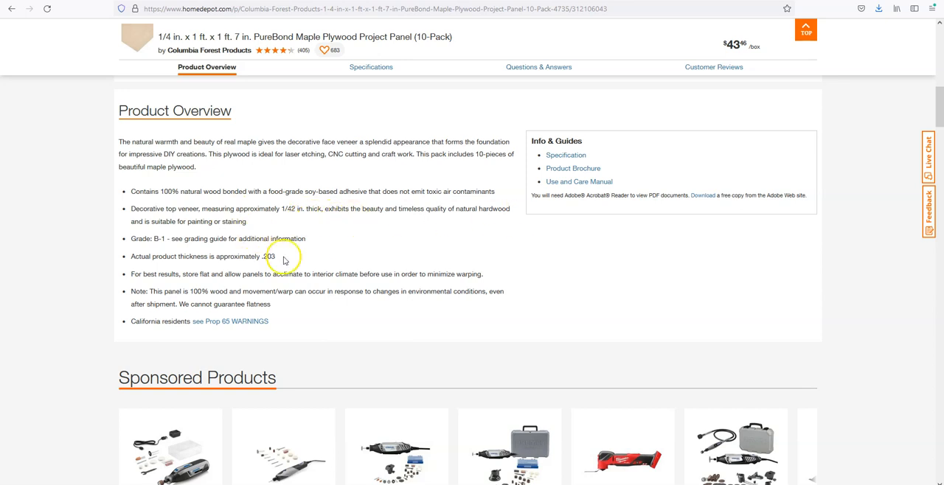
{"action": "mouse_move", "coordinate": [290, 331]}
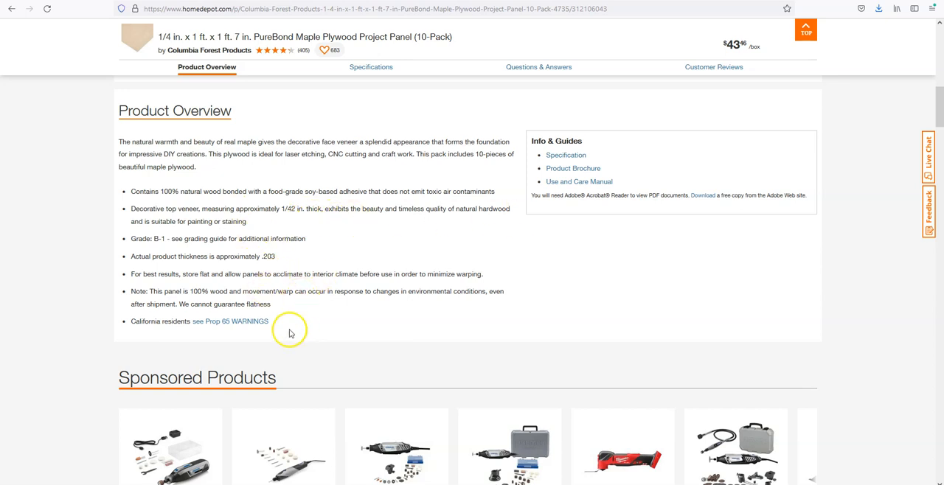
- Scroll to the overview notes on 1/42-inch veneer, grade B-1 and flatness/warping
{"action": "scroll", "scroll_direction": "down", "scroll_amount": 3}
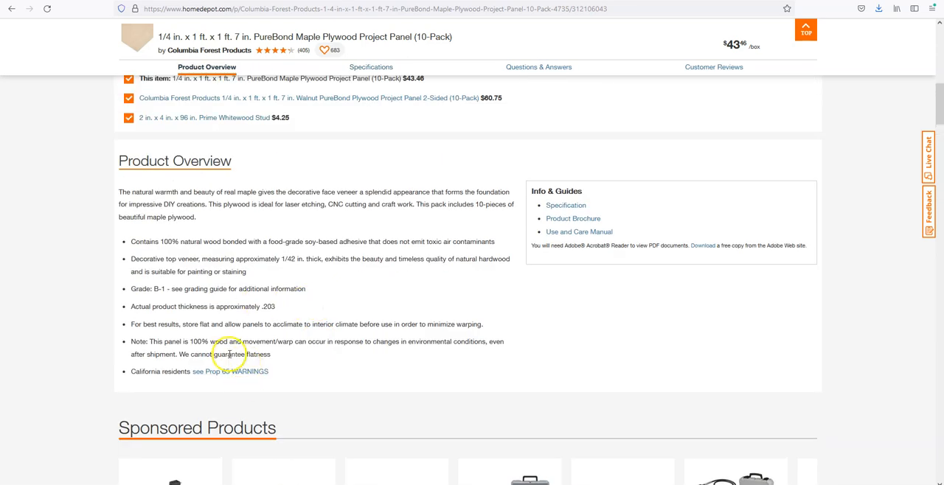
{"action": "mouse_move", "coordinate": [273, 346]}
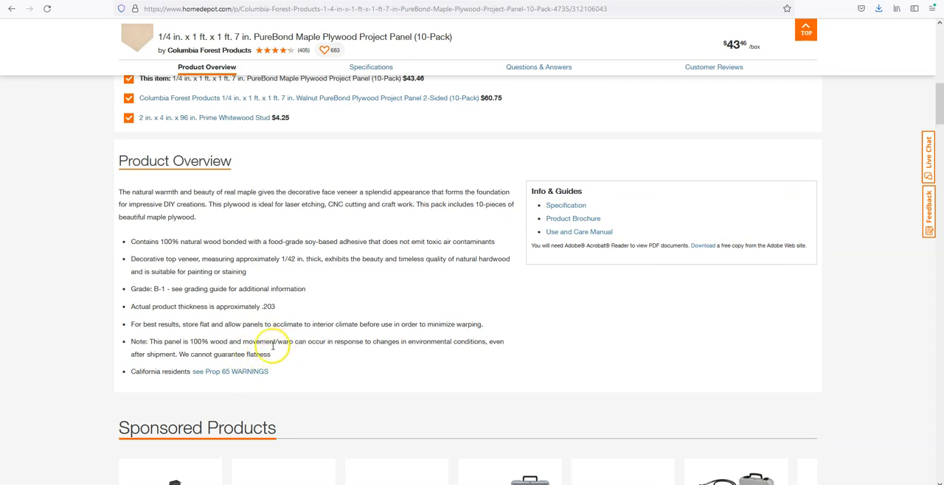
{"action": "scroll", "scroll_direction": "down", "scroll_amount": 3}
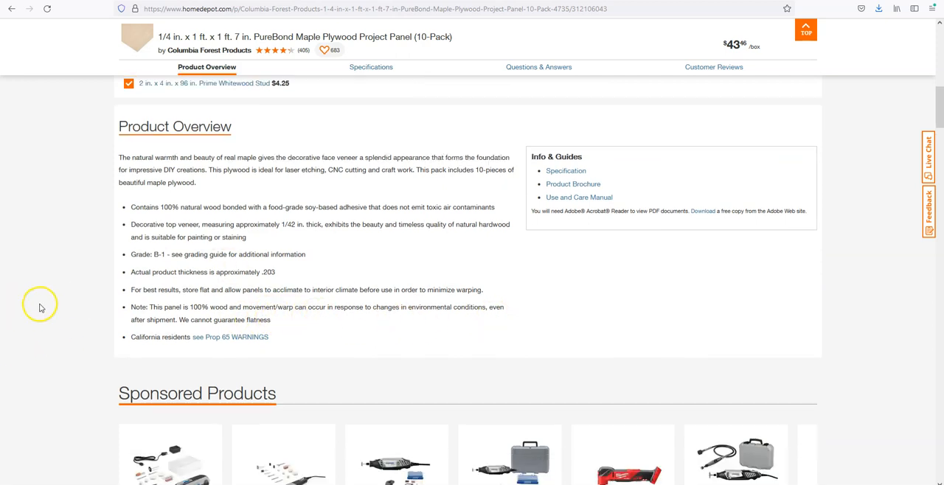
- Bring up the Compare Similar Project Panels section, with alternatives from $40.63 to $60.75
{"action": "left_click", "coordinate": [369, 67]}
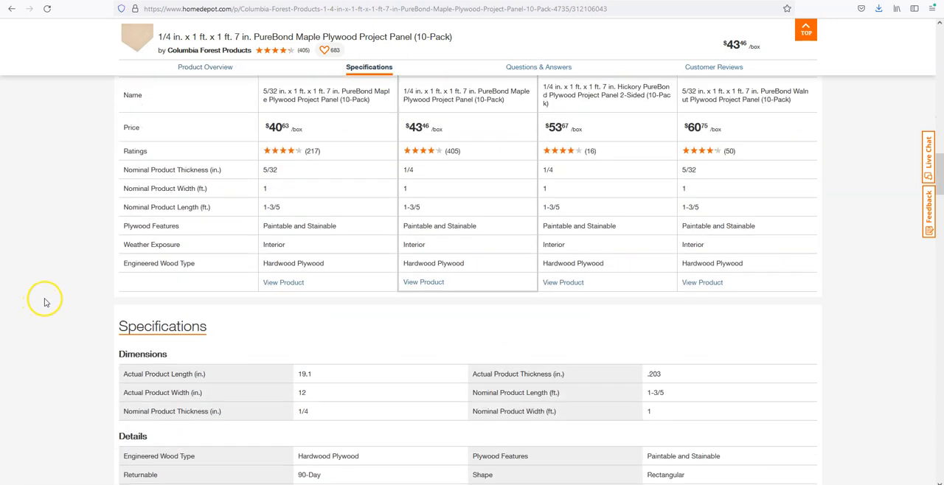
{"action": "scroll", "scroll_direction": "up", "scroll_amount": 3}
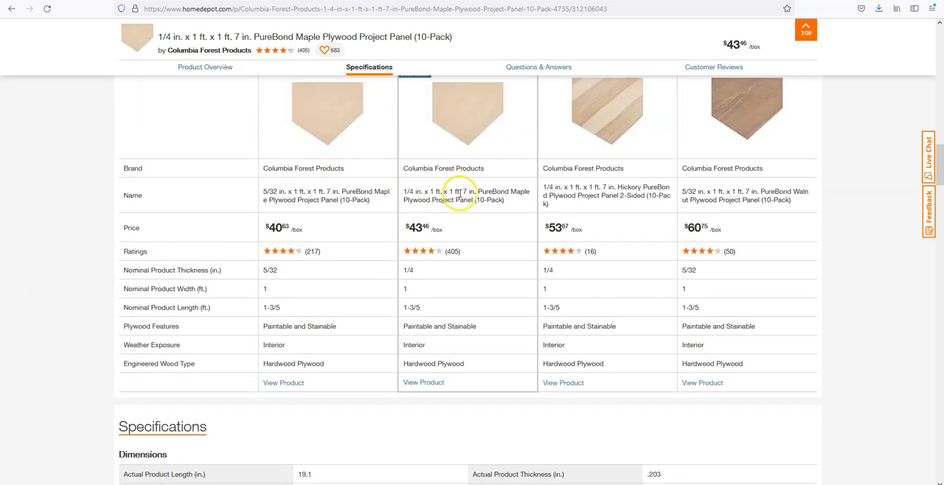
{"action": "mouse_move", "coordinate": [297, 184]}
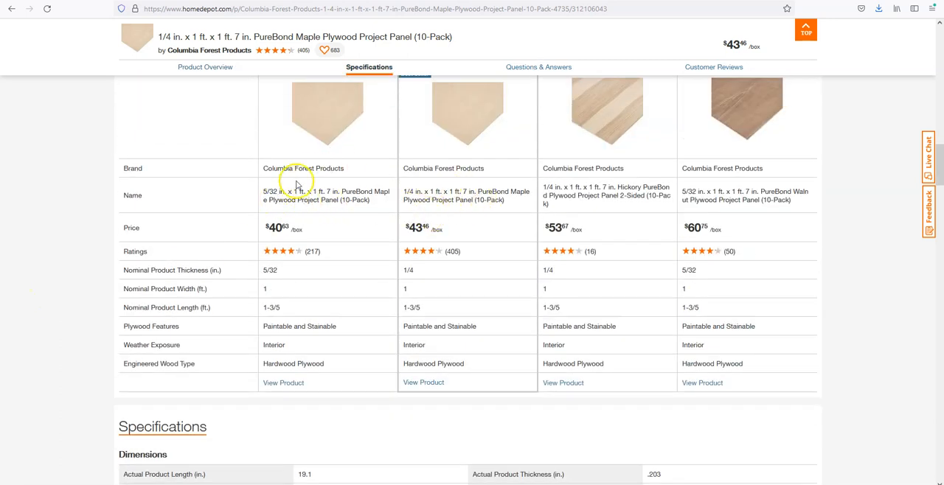
{"action": "scroll", "scroll_direction": "up", "scroll_amount": 3}
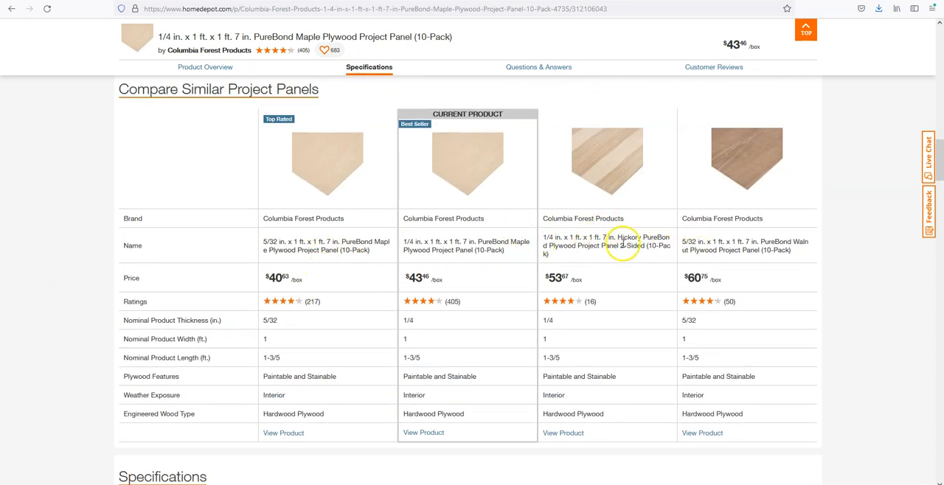
{"action": "mouse_move", "coordinate": [795, 252]}
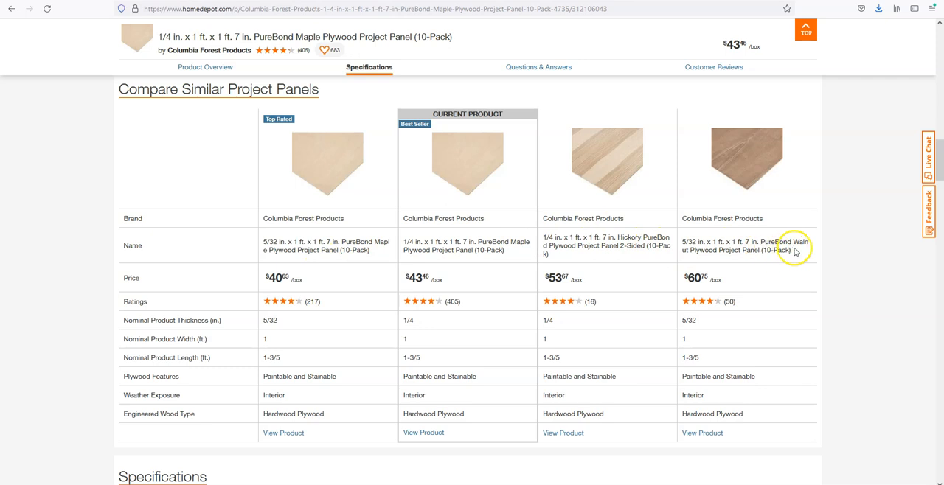
{"action": "mouse_move", "coordinate": [466, 250]}
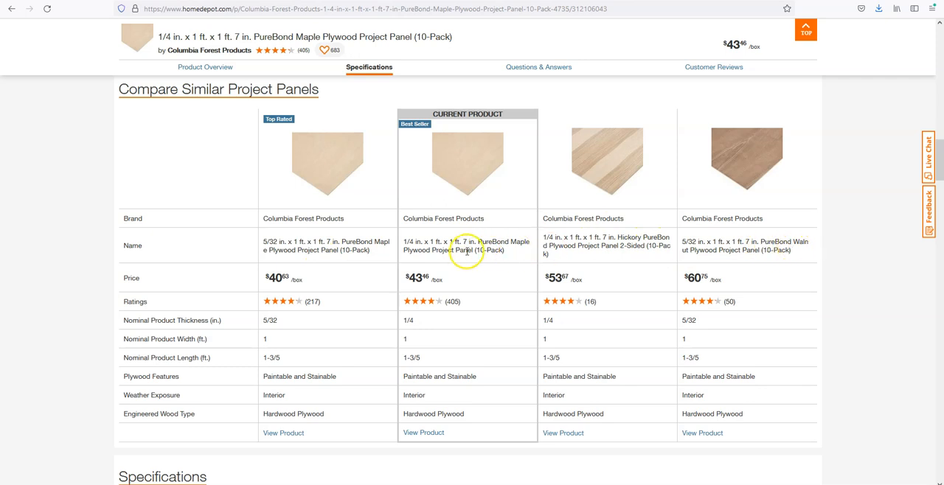
{"action": "mouse_move", "coordinate": [273, 243]}
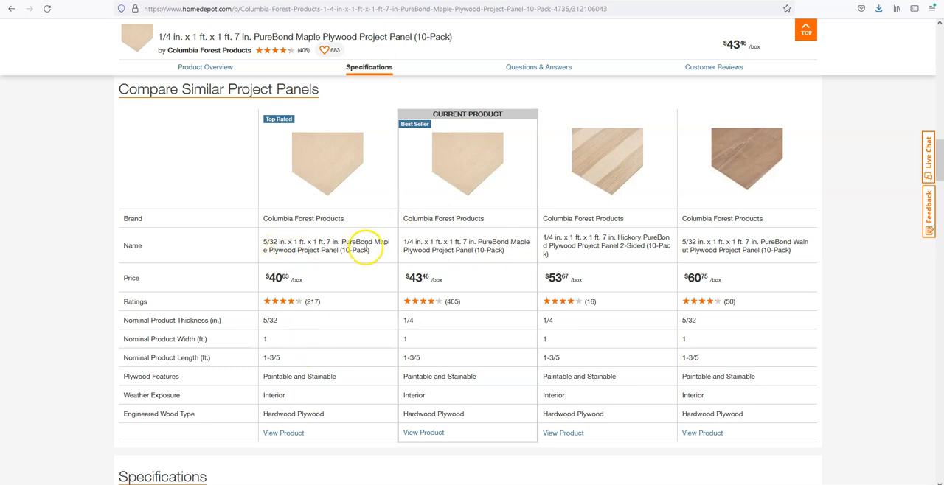
{"action": "mouse_move", "coordinate": [375, 254]}
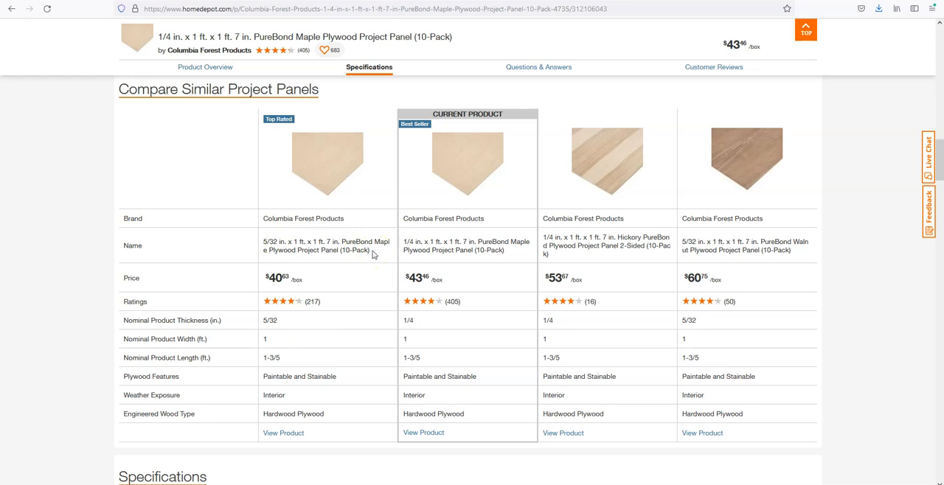
{"action": "mouse_move", "coordinate": [186, 165]}
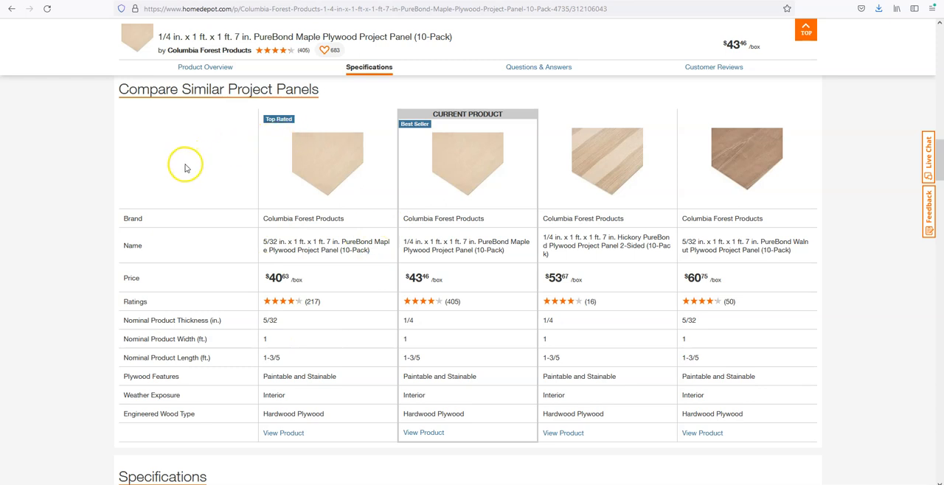
{"action": "mouse_move", "coordinate": [314, 207]}
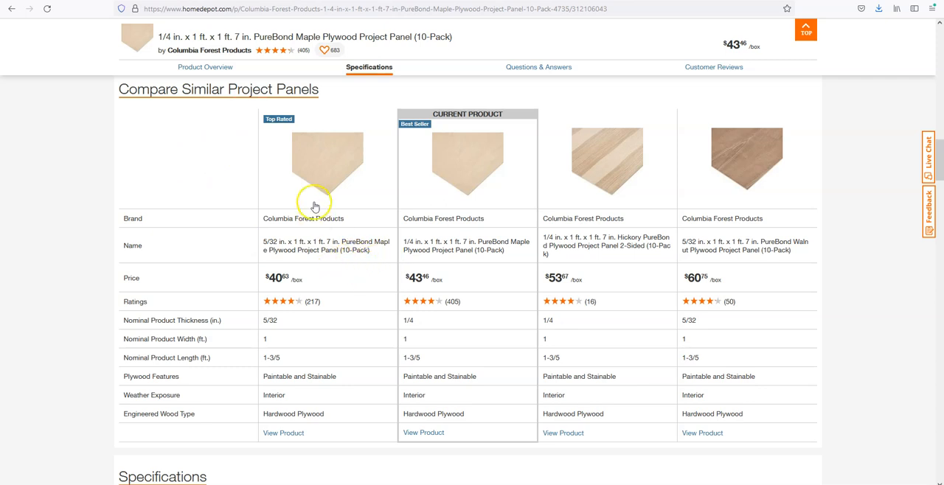
{"action": "mouse_move", "coordinate": [315, 183]}
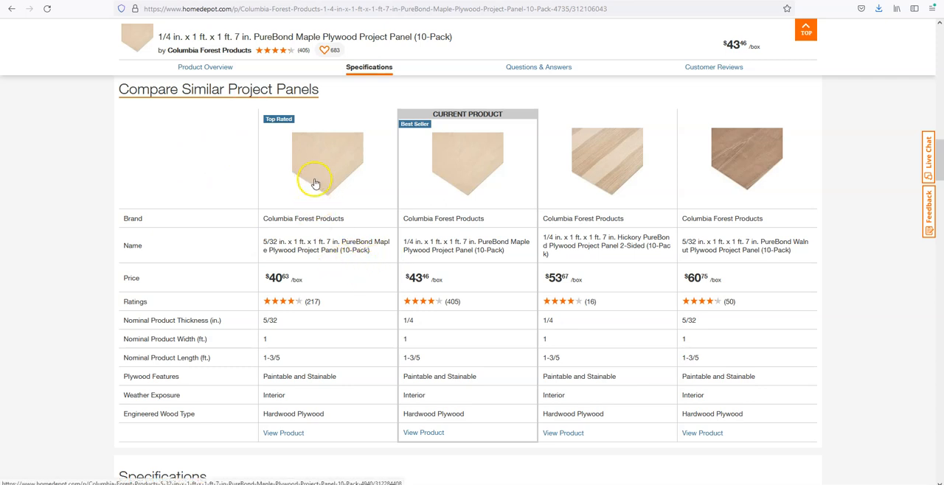
{"action": "mouse_move", "coordinate": [366, 198]}
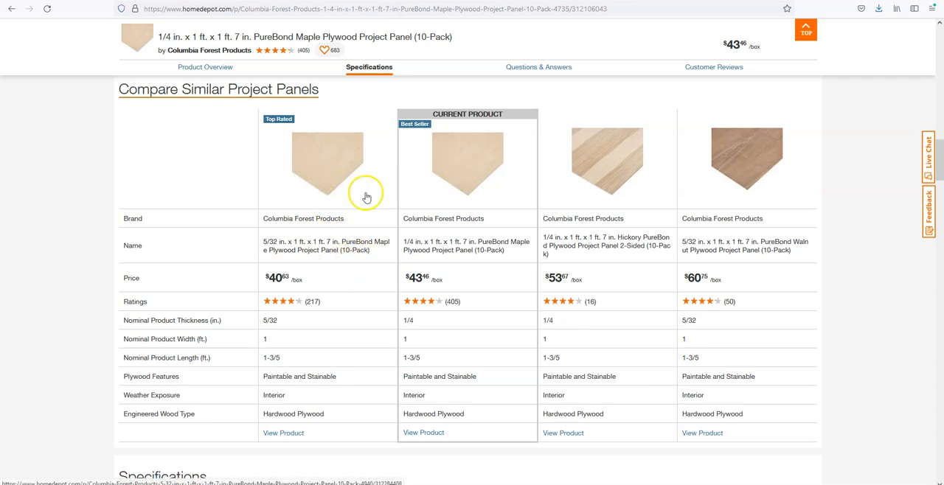
{"action": "mouse_move", "coordinate": [481, 177]}
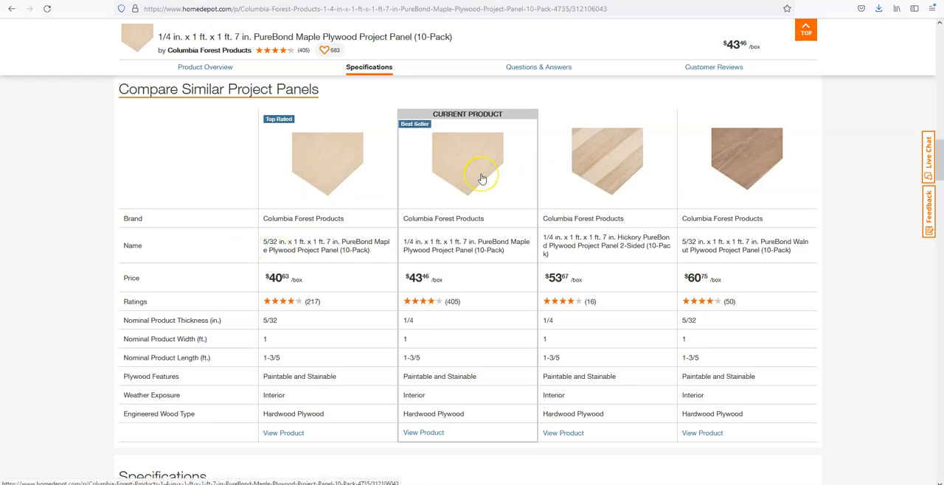
{"action": "mouse_move", "coordinate": [782, 169]}
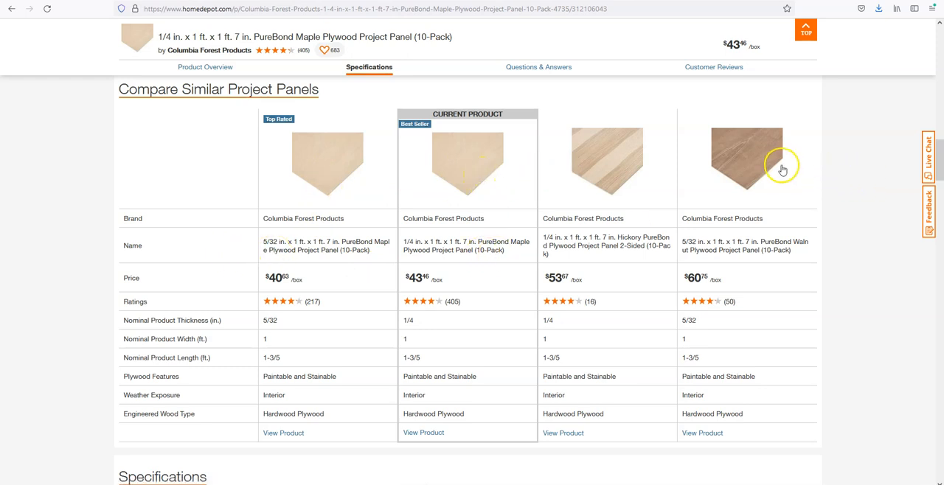
{"action": "mouse_move", "coordinate": [774, 242]}
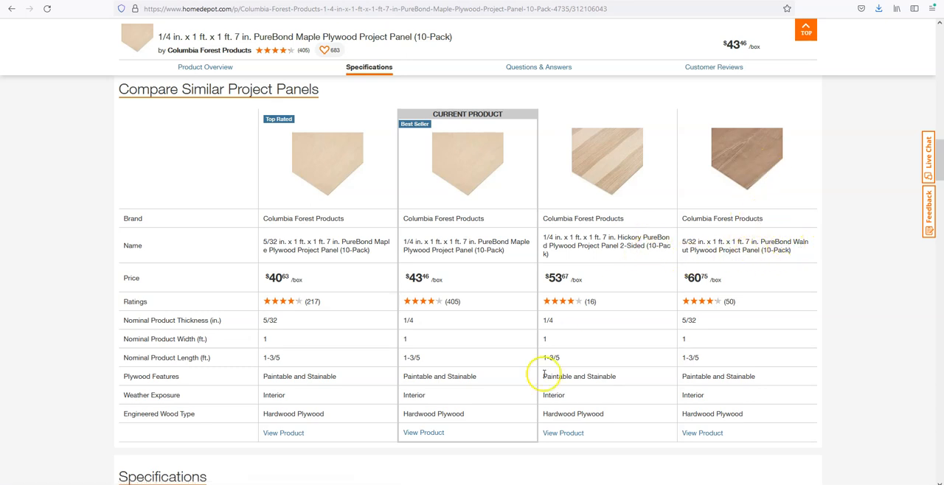
{"action": "scroll", "scroll_direction": "down", "scroll_amount": 3}
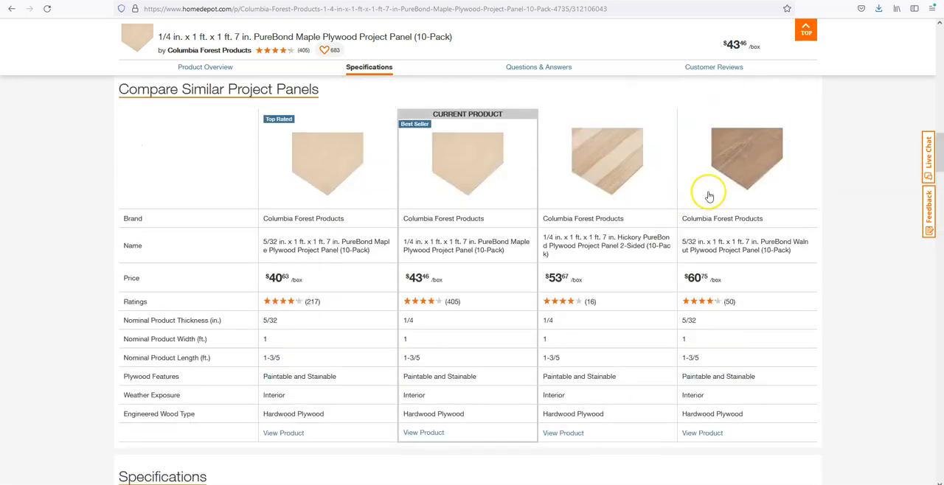
{"action": "mouse_move", "coordinate": [789, 164]}
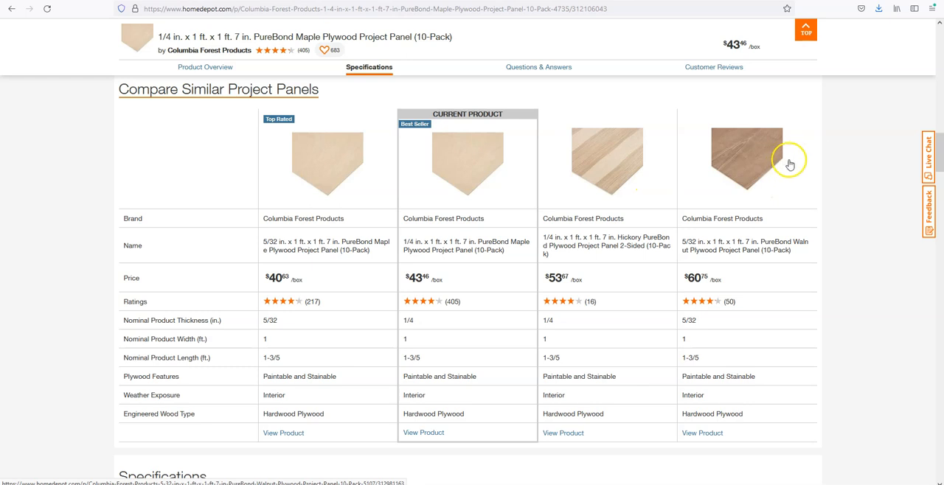
{"action": "mouse_move", "coordinate": [397, 193]}
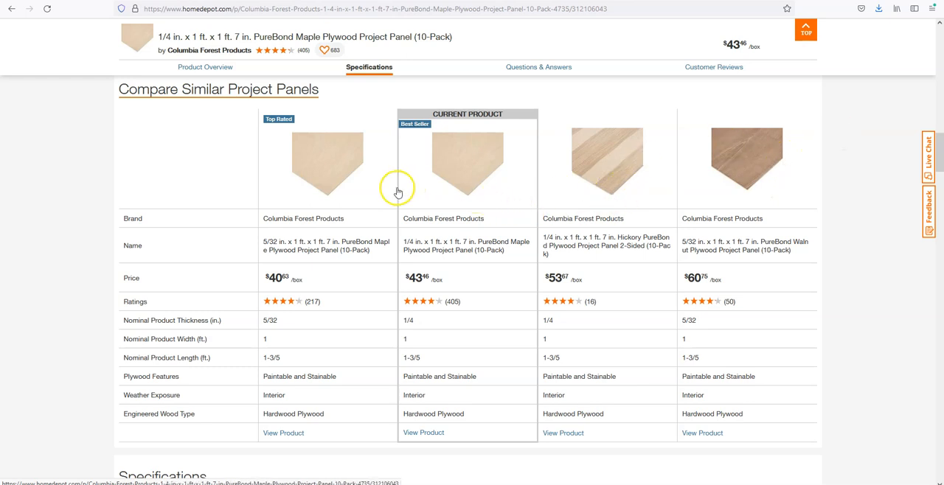
{"action": "mouse_move", "coordinate": [507, 202]}
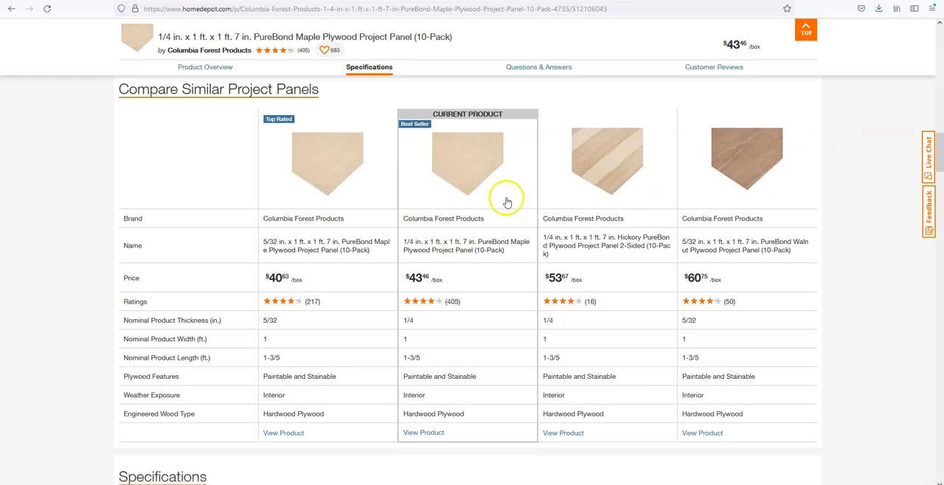
{"action": "mouse_move", "coordinate": [582, 337]}
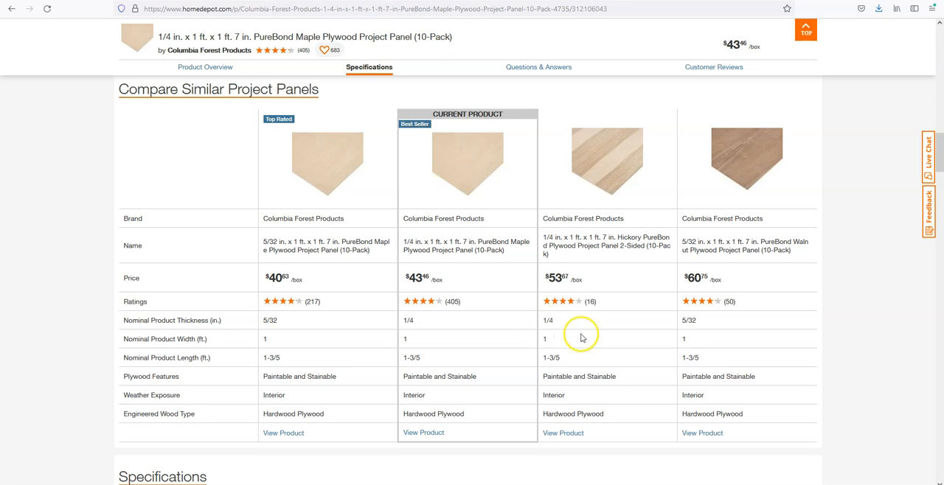
{"action": "mouse_move", "coordinate": [458, 291]}
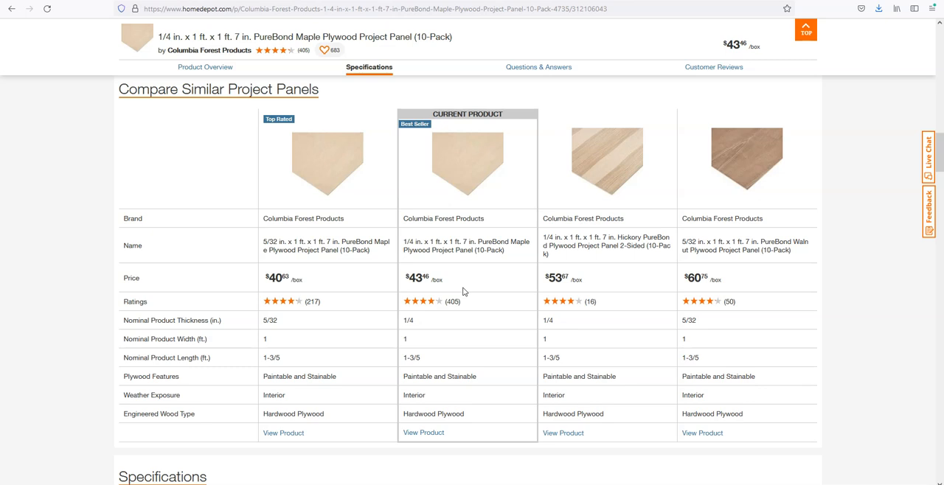
{"action": "scroll", "scroll_direction": "up", "scroll_amount": 3}
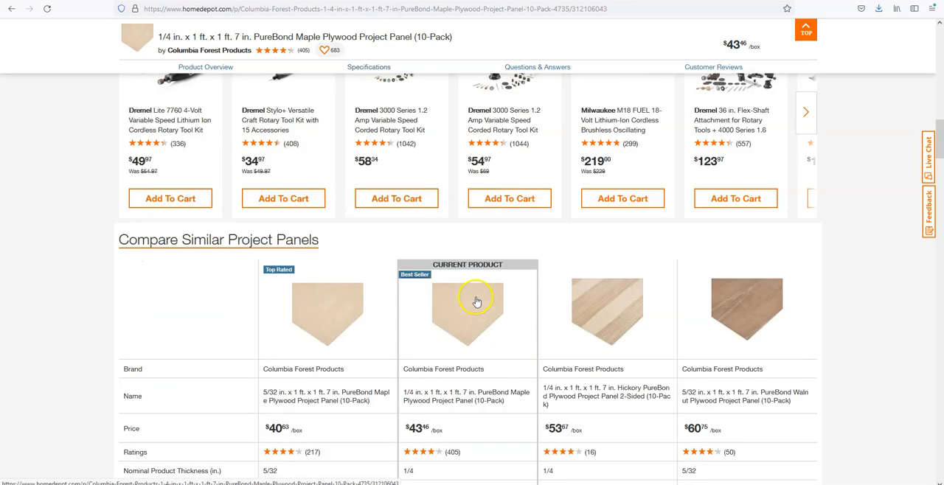
- Scroll past the comparison table to the maple, walnut, birch and red oak also-viewed panels
{"action": "scroll", "scroll_direction": "down", "scroll_amount": 3}
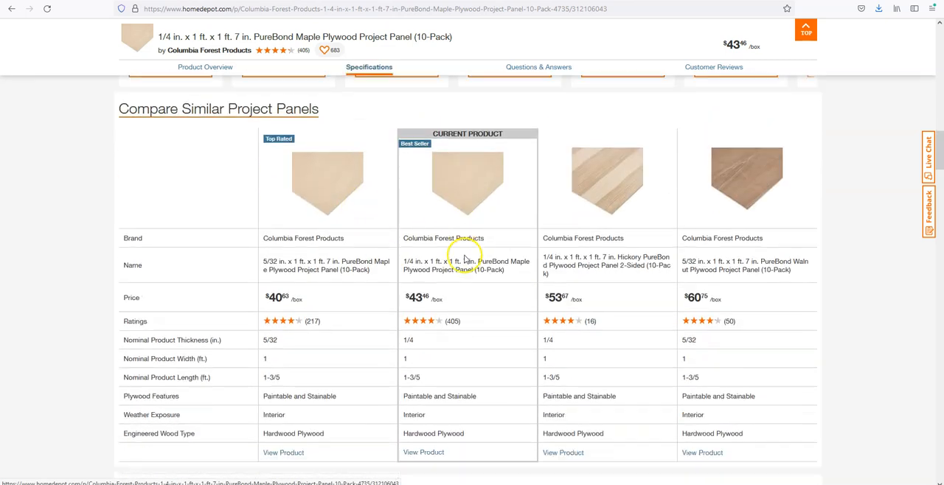
{"action": "scroll", "scroll_direction": "down", "scroll_amount": 3}
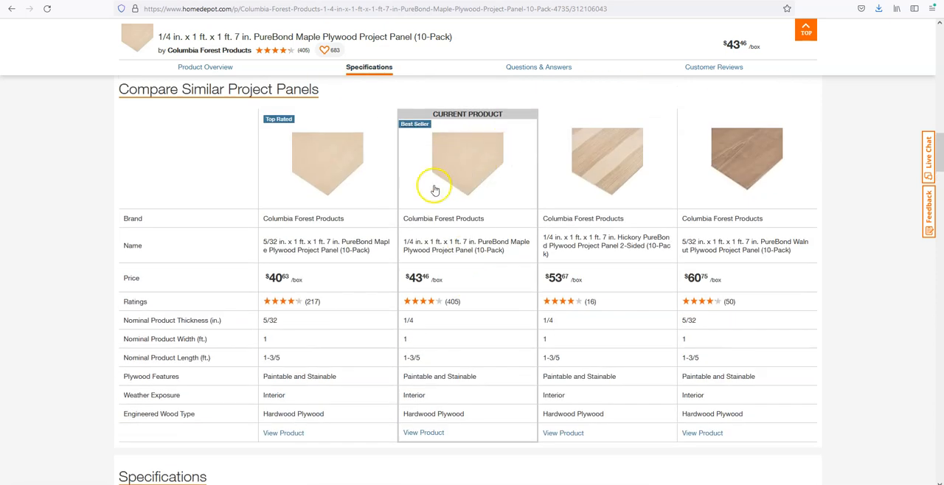
{"action": "mouse_move", "coordinate": [492, 387]}
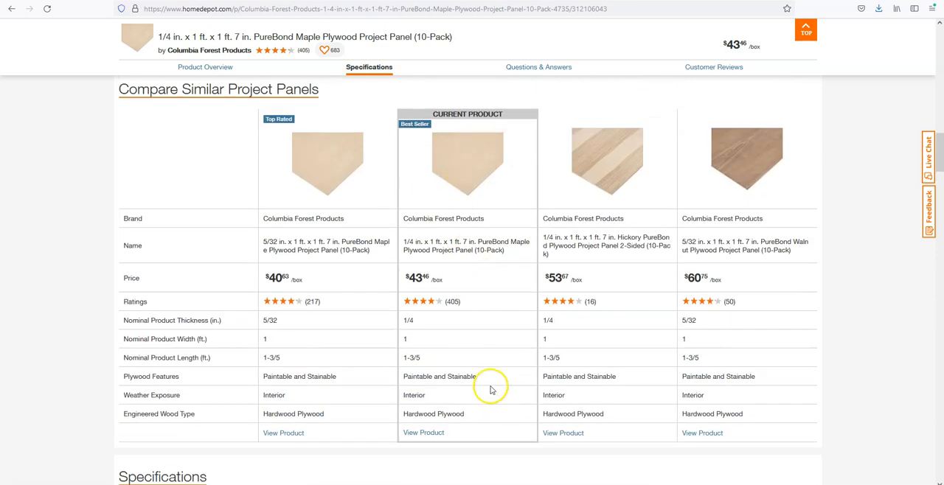
{"action": "scroll", "scroll_direction": "down", "scroll_amount": 3}
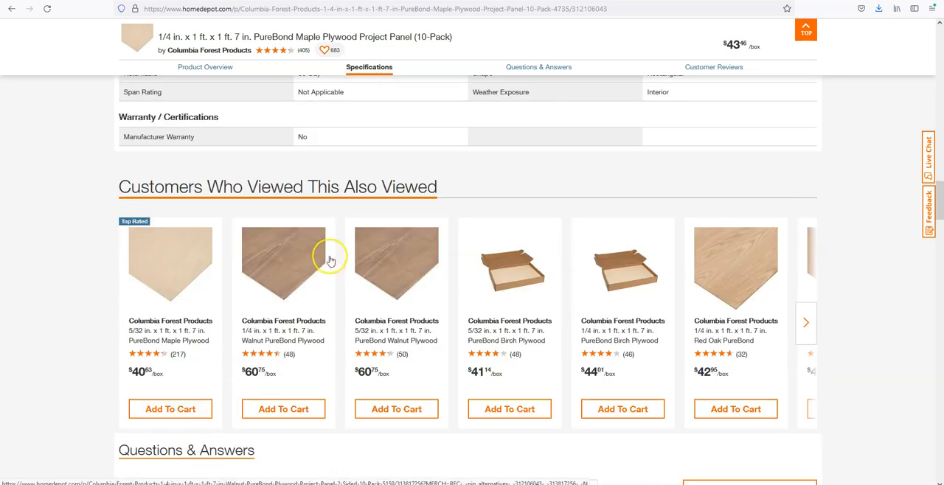
{"action": "mouse_move", "coordinate": [200, 253]}
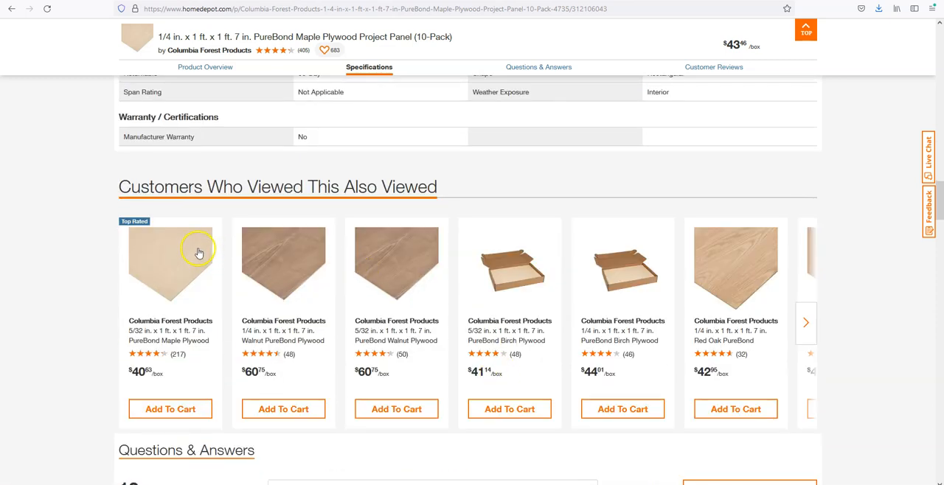
- Page the also-viewed carousel to mahogany, cherry, hickory and the Handprint birch four-pack
{"action": "scroll", "scroll_direction": "down", "scroll_amount": 3}
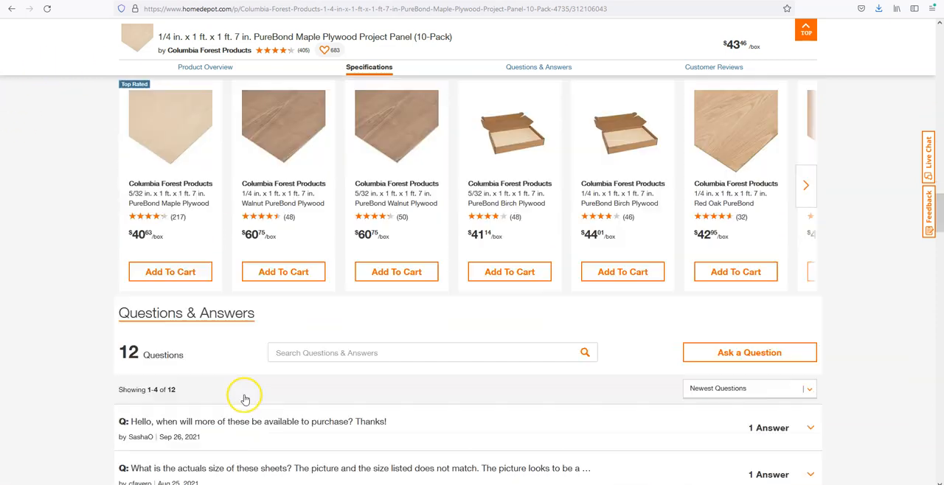
{"action": "scroll", "scroll_direction": "up", "scroll_amount": 3}
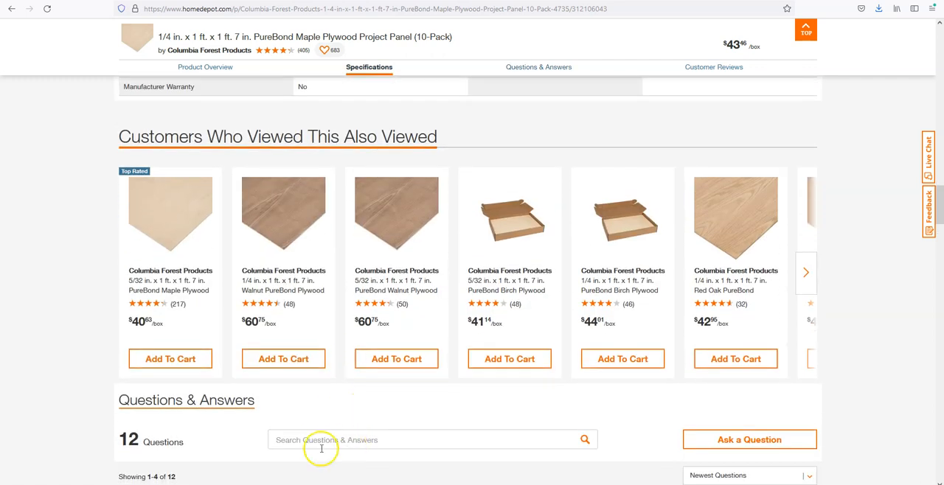
{"action": "mouse_move", "coordinate": [806, 283]}
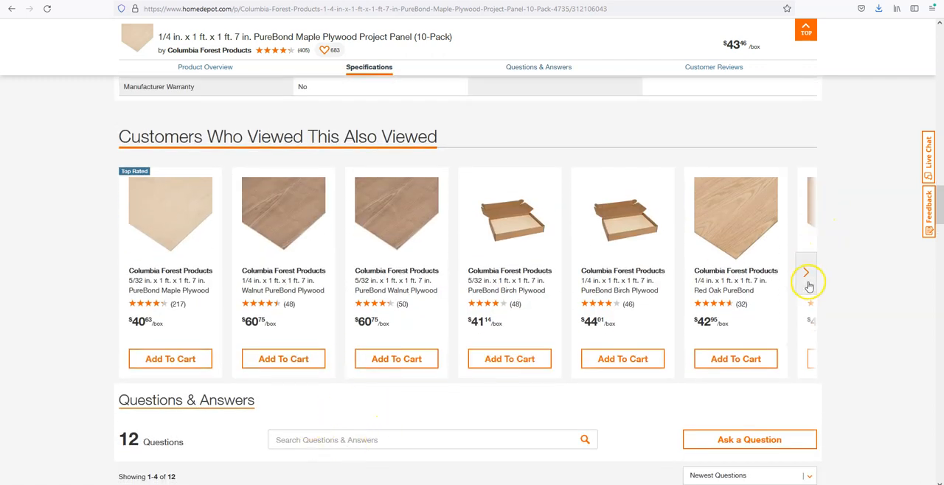
{"action": "left_click", "coordinate": [805, 273]}
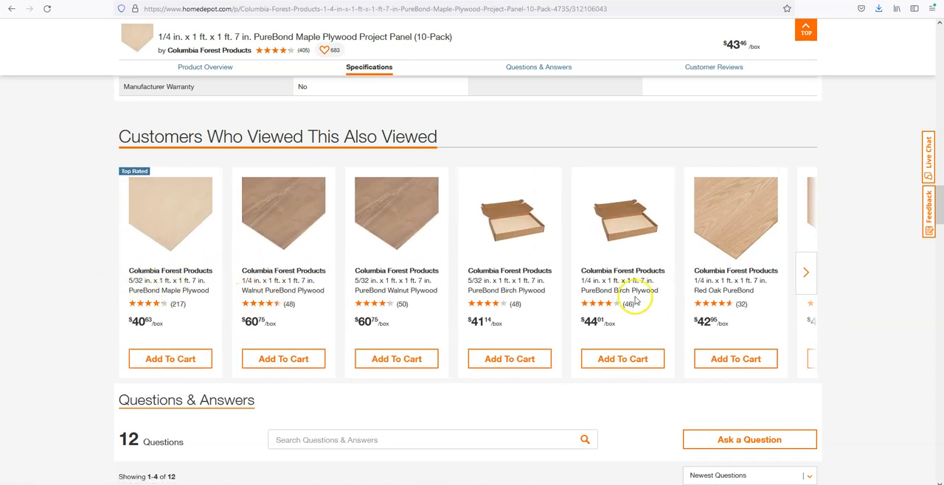
{"action": "left_click", "coordinate": [805, 272]}
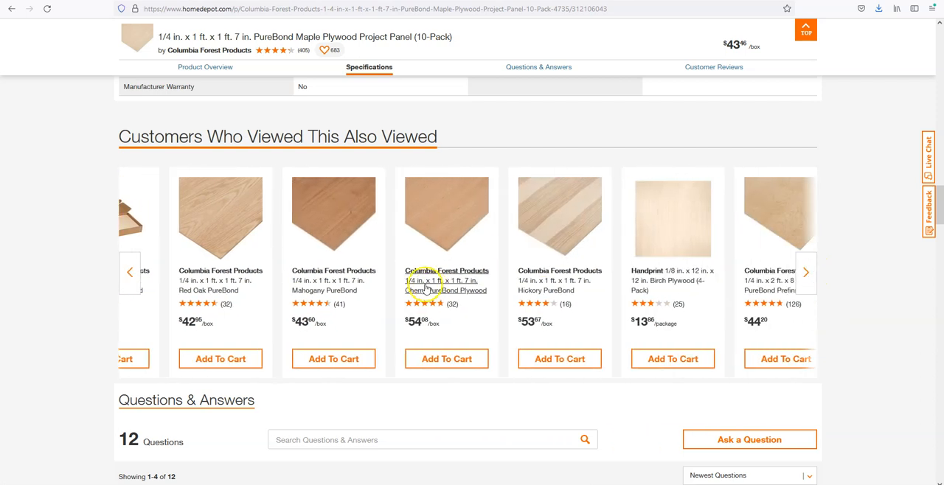
{"action": "left_click", "coordinate": [130, 271]}
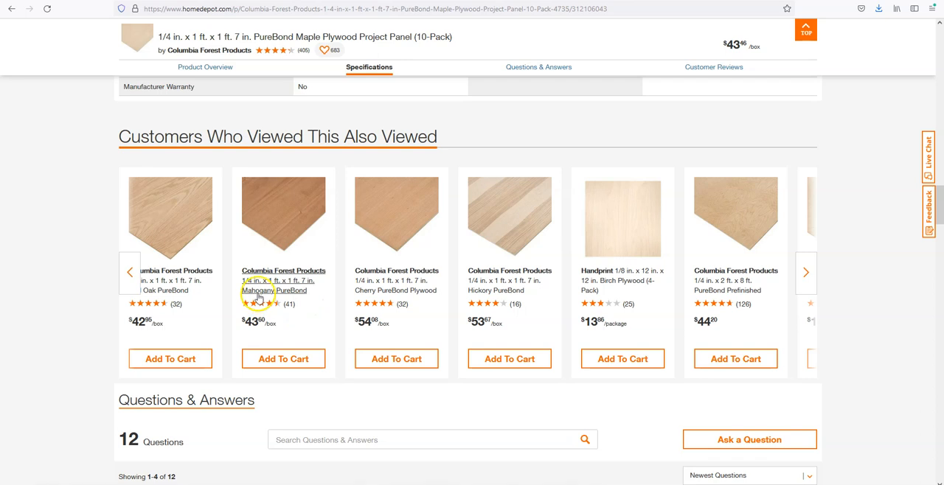
{"action": "mouse_move", "coordinate": [293, 305]}
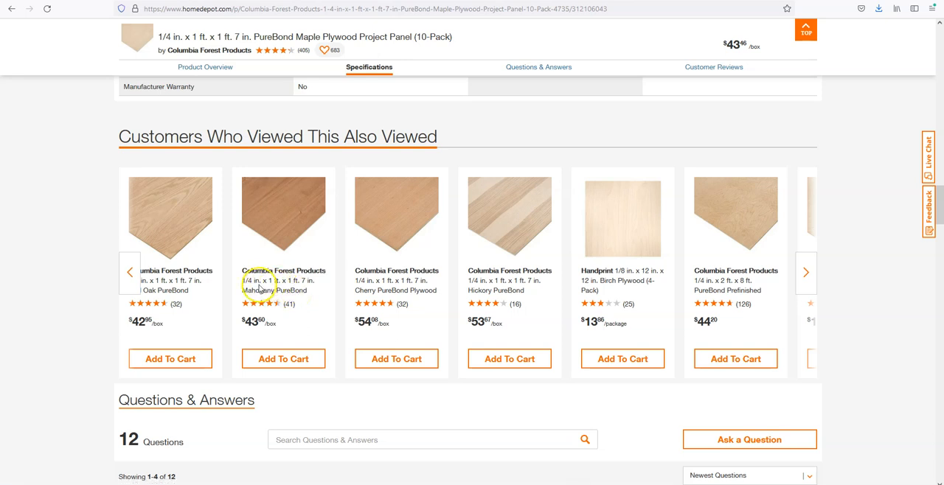
{"action": "mouse_move", "coordinate": [653, 305]}
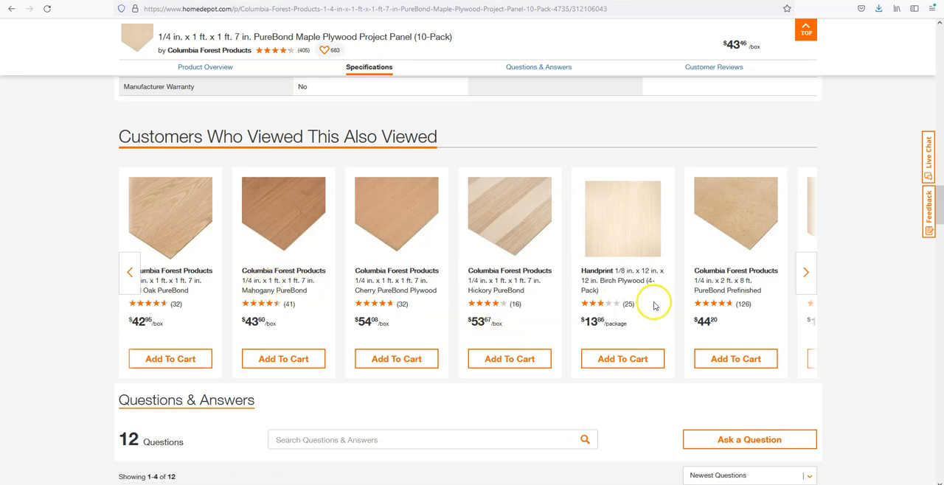
{"action": "mouse_move", "coordinate": [283, 280]}
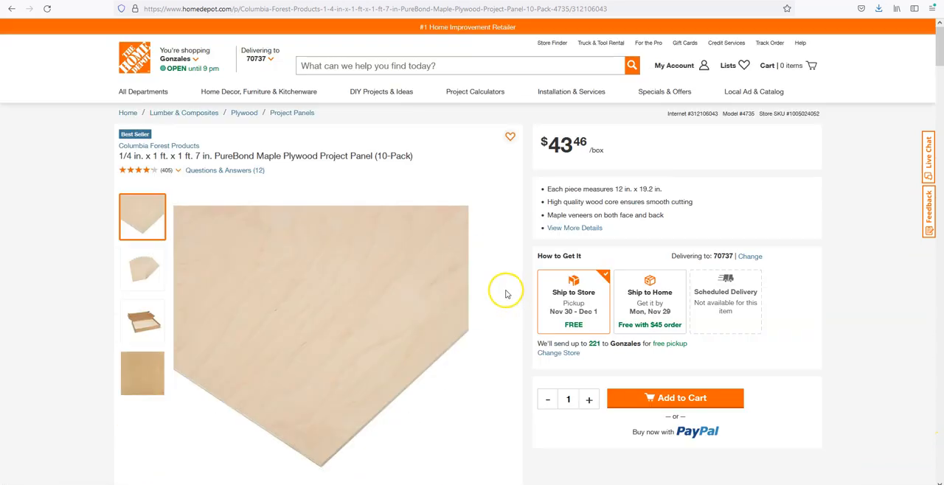
{"action": "mouse_move", "coordinate": [182, 164]}
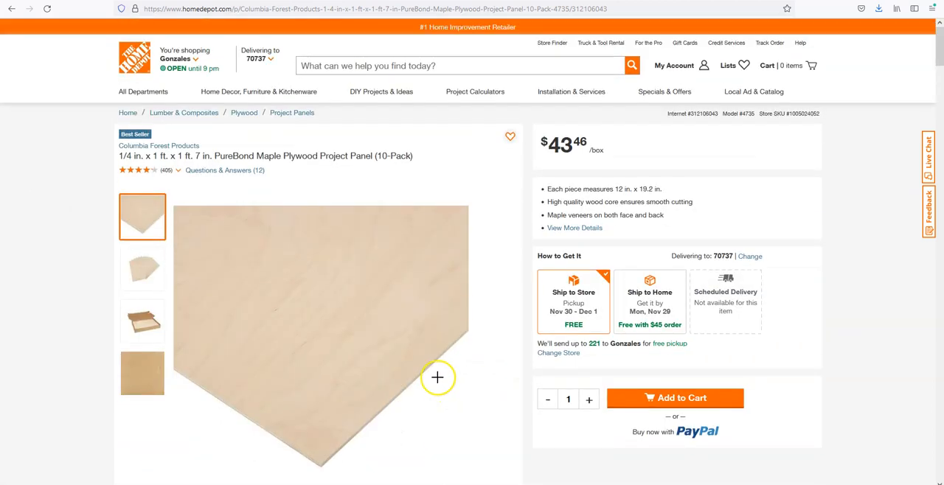
- View the gallery photos of the panels in their shipping box and fanned out
{"action": "left_click", "coordinate": [143, 321]}
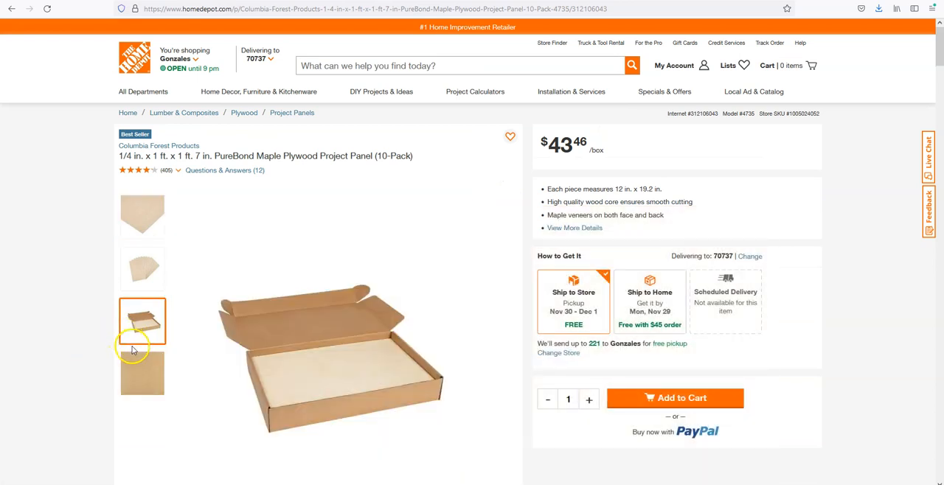
{"action": "left_click", "coordinate": [143, 269]}
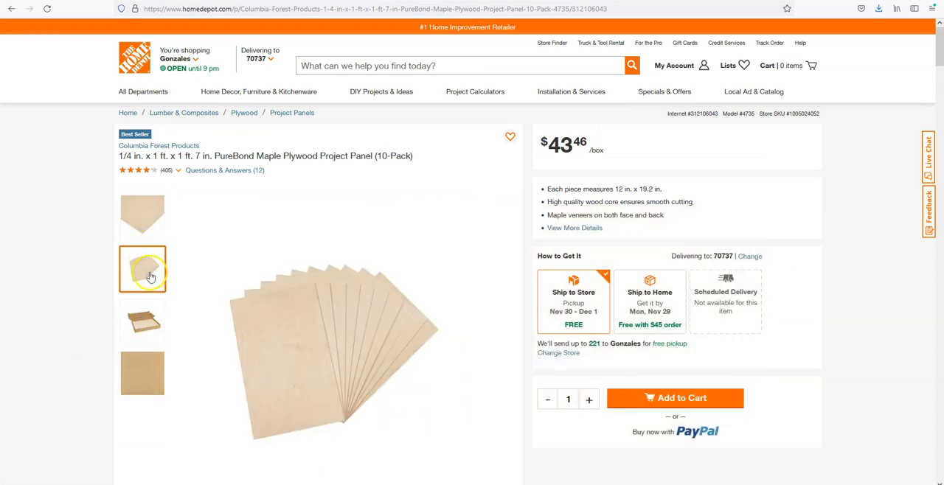
{"action": "scroll", "scroll_direction": "down", "scroll_amount": 3}
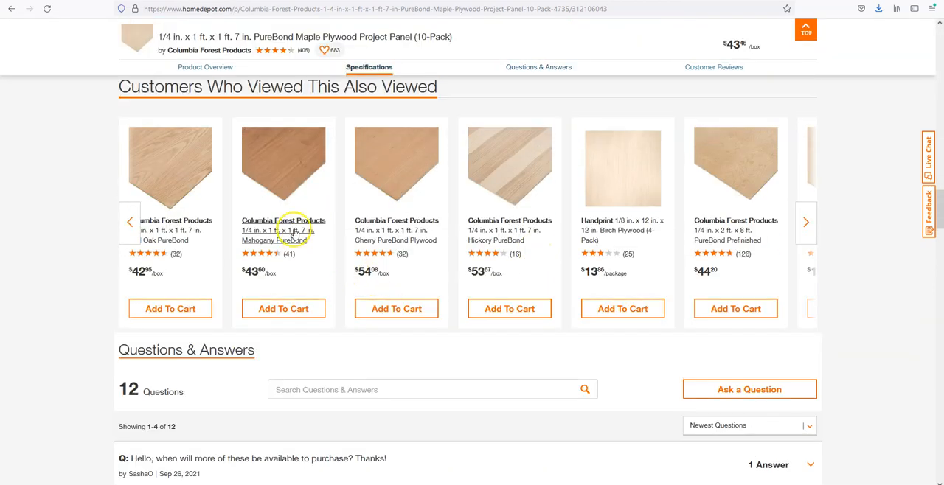
{"action": "mouse_move", "coordinate": [340, 242]}
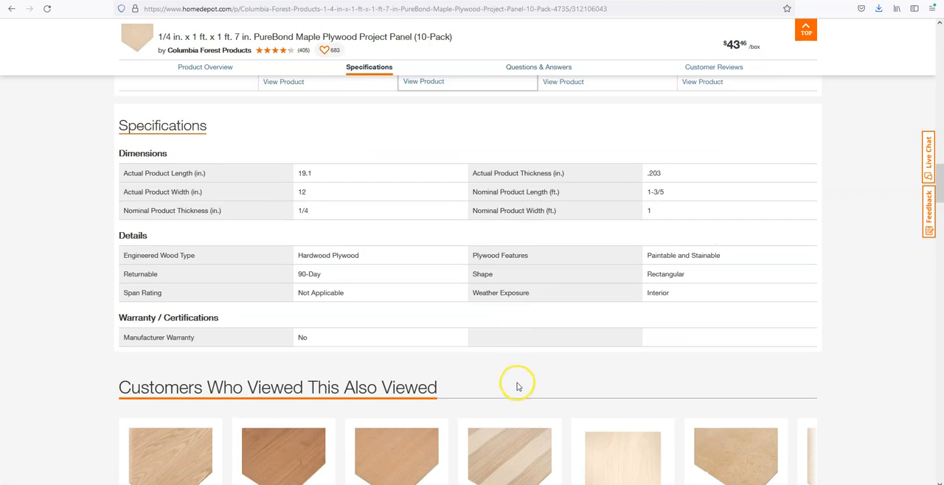
- View the close-up wood-grain photo, then return to the similar-panels comparison table
{"action": "scroll", "scroll_direction": "up", "scroll_amount": 3}
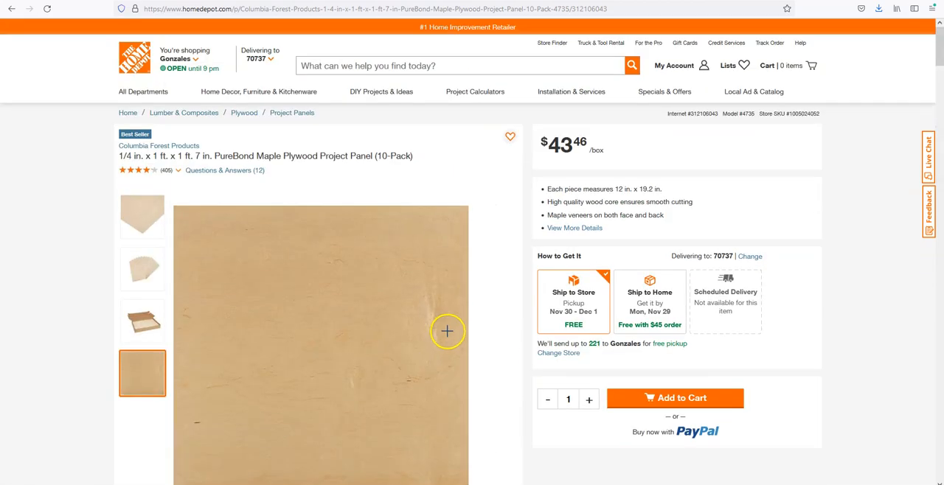
{"action": "scroll", "scroll_direction": "down", "scroll_amount": 3}
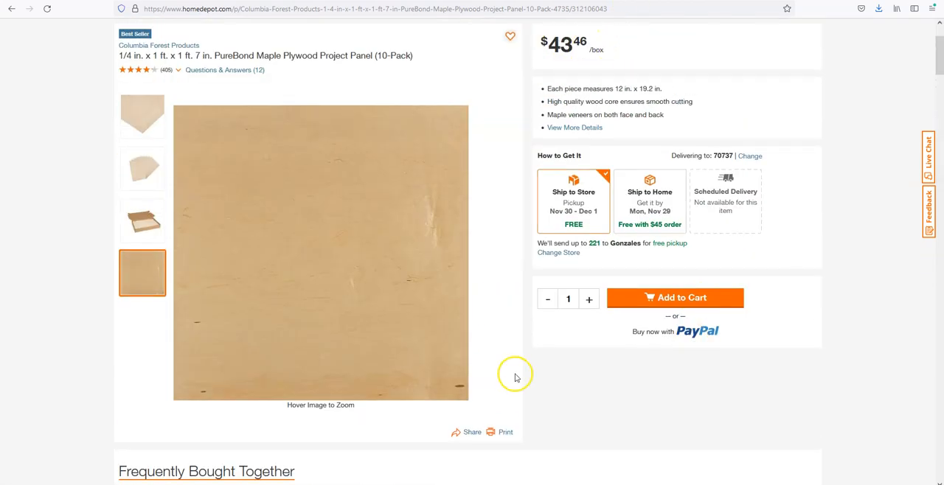
{"action": "scroll", "scroll_direction": "down", "scroll_amount": 3}
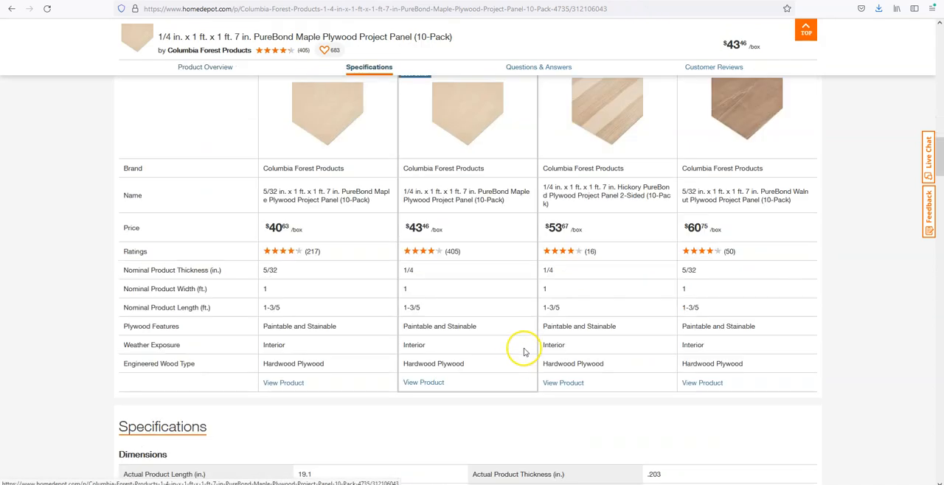
{"action": "mouse_move", "coordinate": [744, 217]}
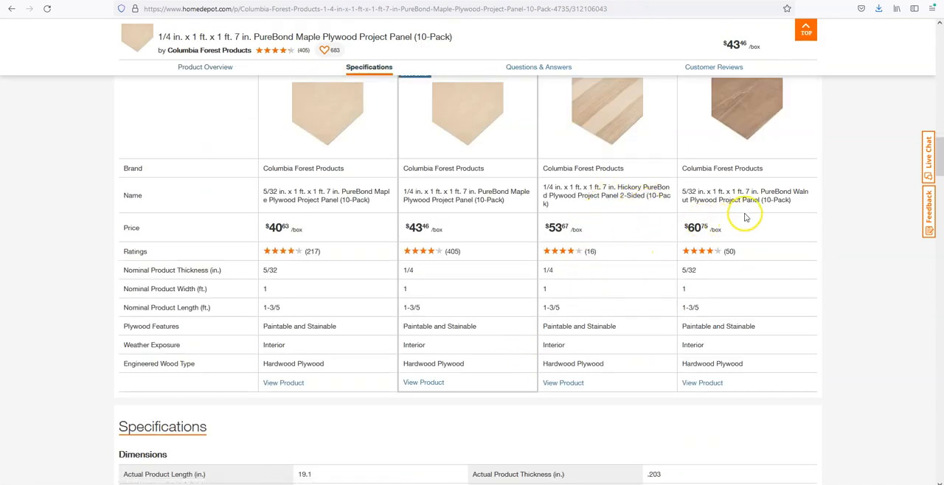
{"action": "mouse_move", "coordinate": [795, 209]}
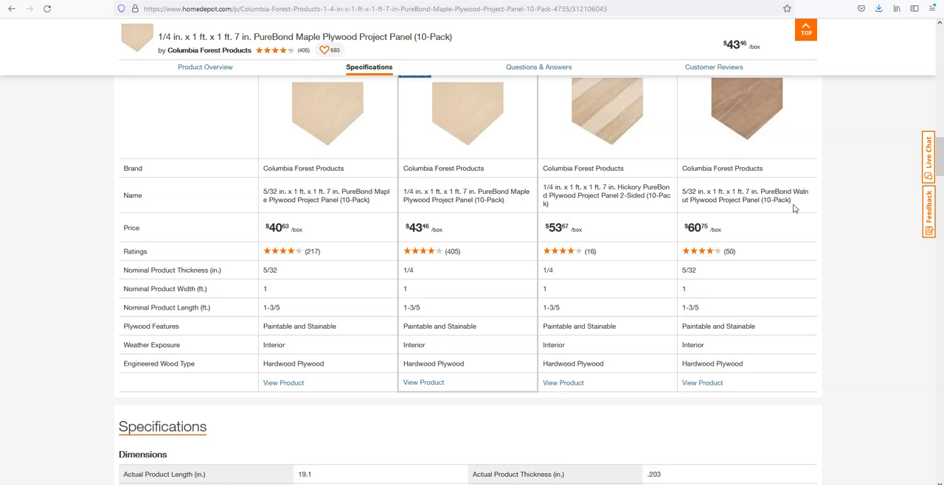
- Compare price, ratings and thickness across similar panels, then jump to Customer Reviews
{"action": "scroll", "scroll_direction": "up", "scroll_amount": 3}
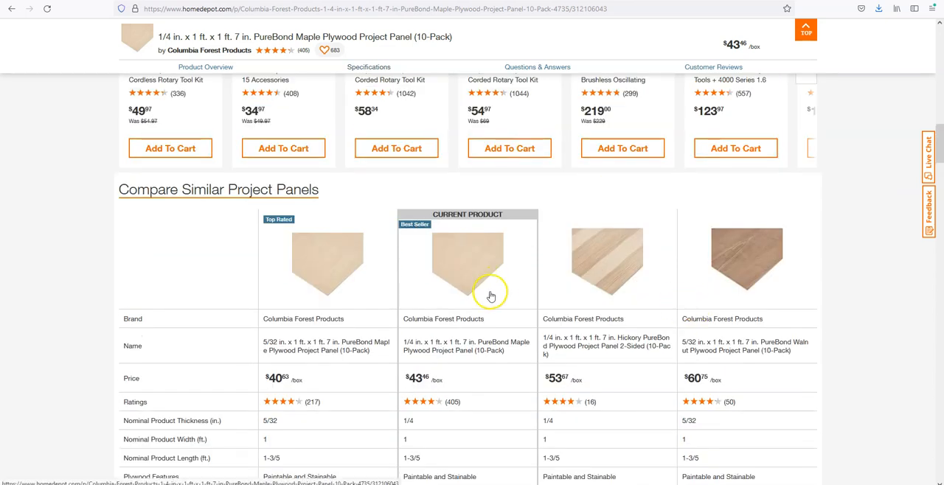
{"action": "mouse_move", "coordinate": [232, 272]}
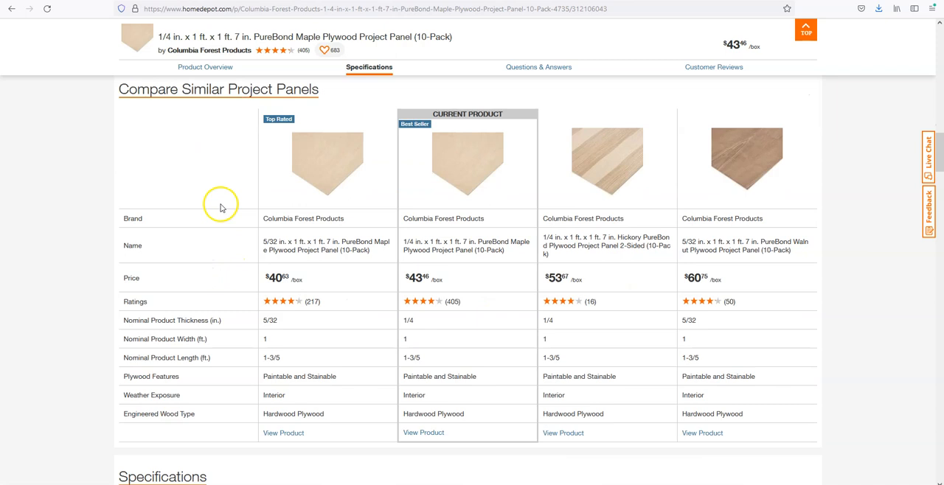
{"action": "mouse_move", "coordinate": [411, 208]}
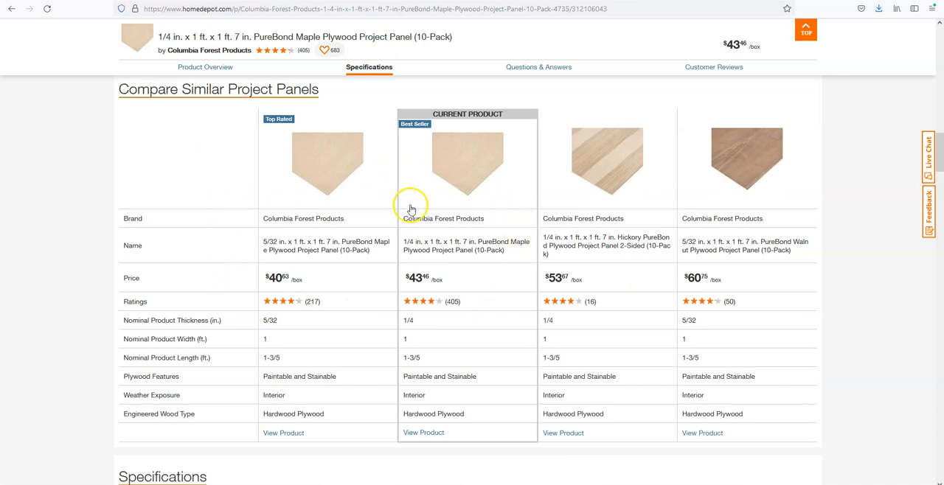
{"action": "mouse_move", "coordinate": [415, 219]}
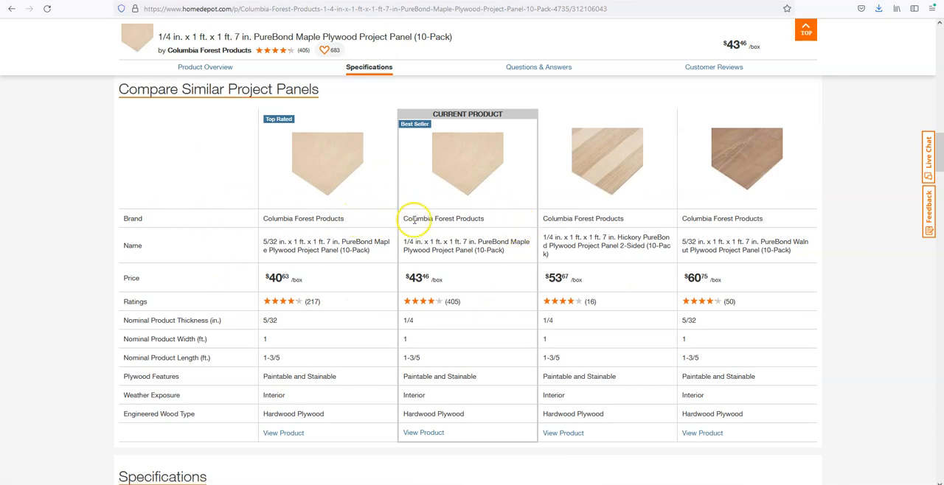
{"action": "mouse_move", "coordinate": [466, 209]}
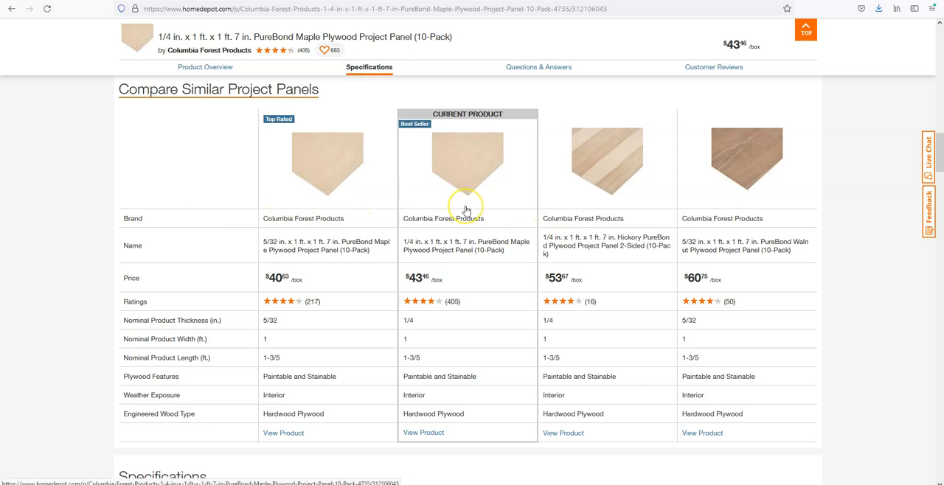
{"action": "mouse_move", "coordinate": [465, 210]}
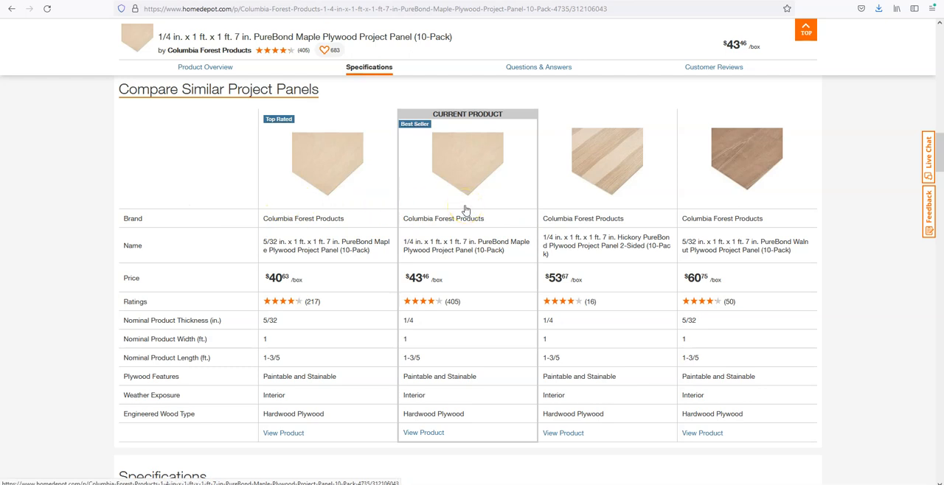
{"action": "mouse_move", "coordinate": [138, 253]}
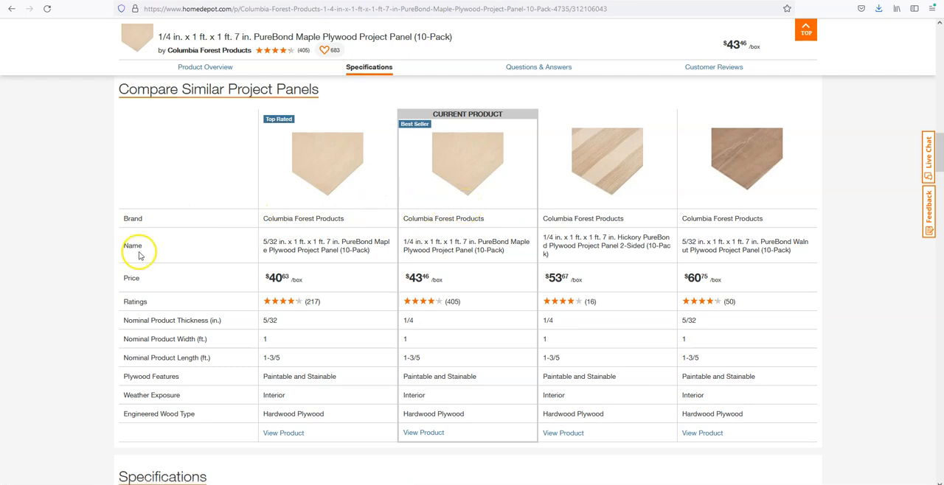
{"action": "mouse_move", "coordinate": [469, 203]}
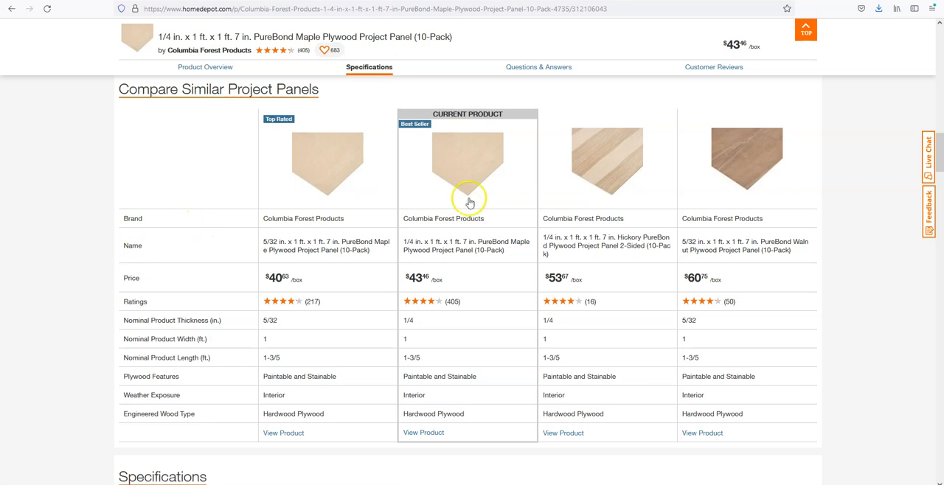
{"action": "mouse_move", "coordinate": [497, 205]}
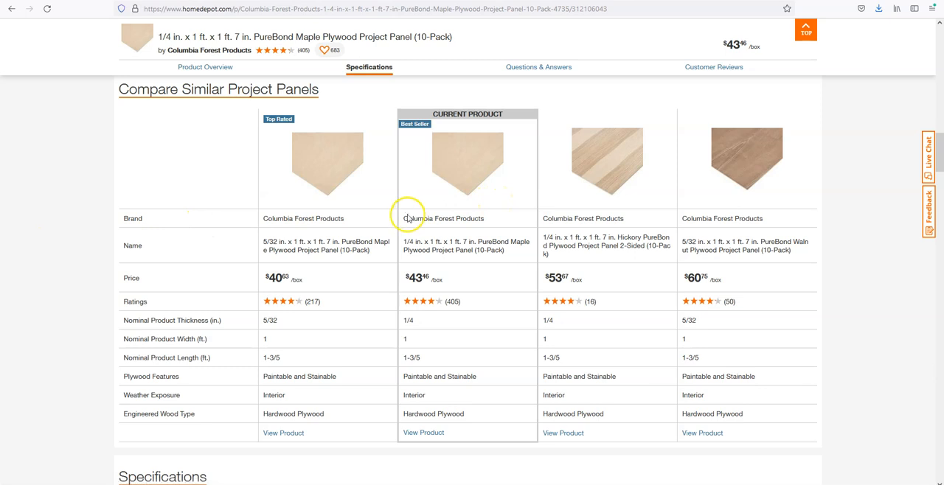
{"action": "mouse_move", "coordinate": [410, 218]}
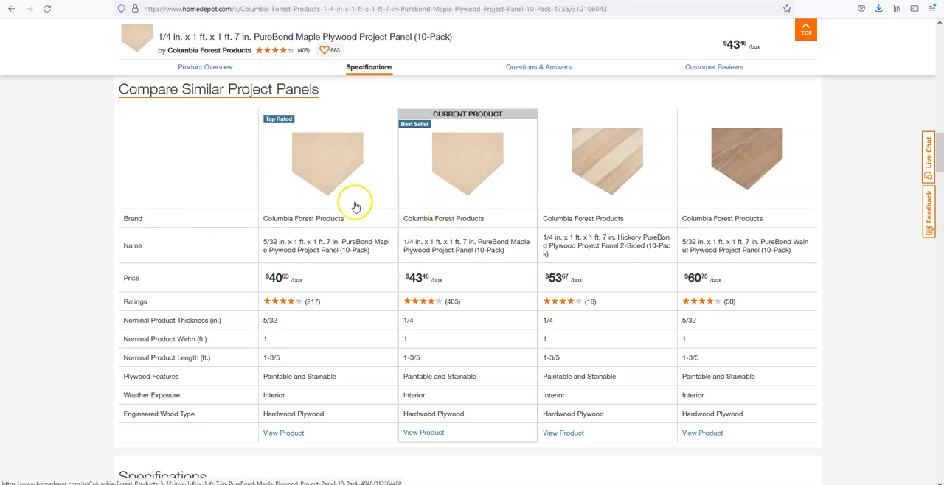
{"action": "mouse_move", "coordinate": [373, 278]}
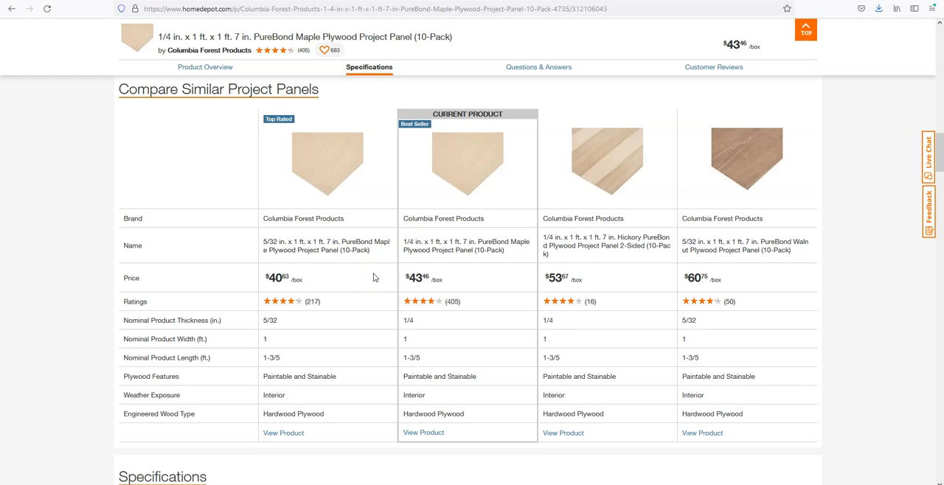
{"action": "left_click", "coordinate": [539, 67]}
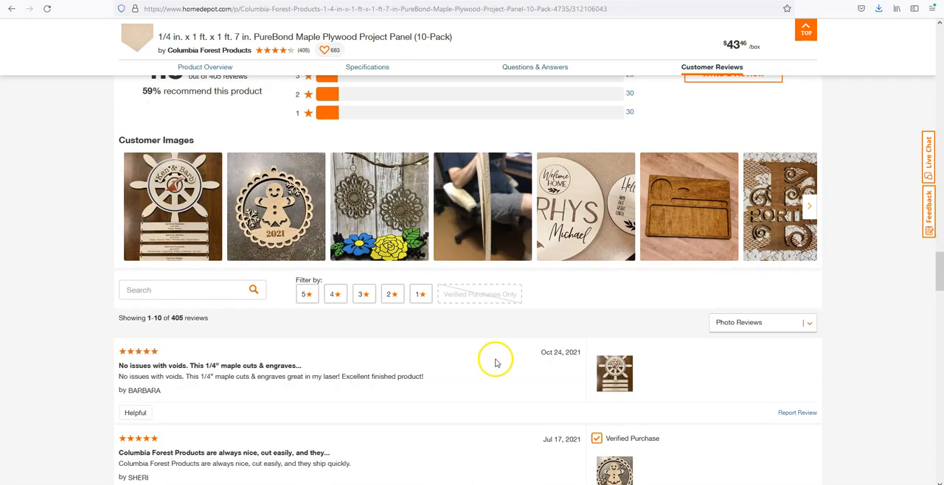
{"action": "mouse_move", "coordinate": [482, 361]}
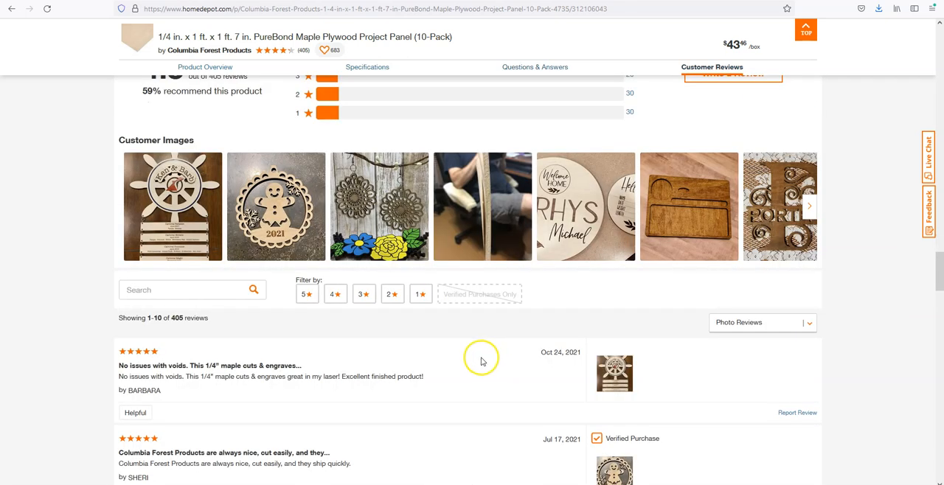
{"action": "mouse_move", "coordinate": [109, 205]}
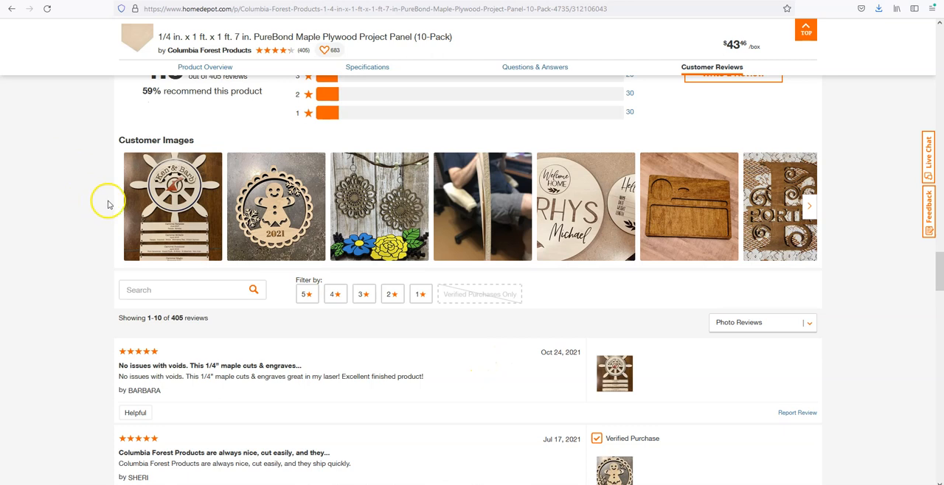
{"action": "mouse_move", "coordinate": [79, 210]}
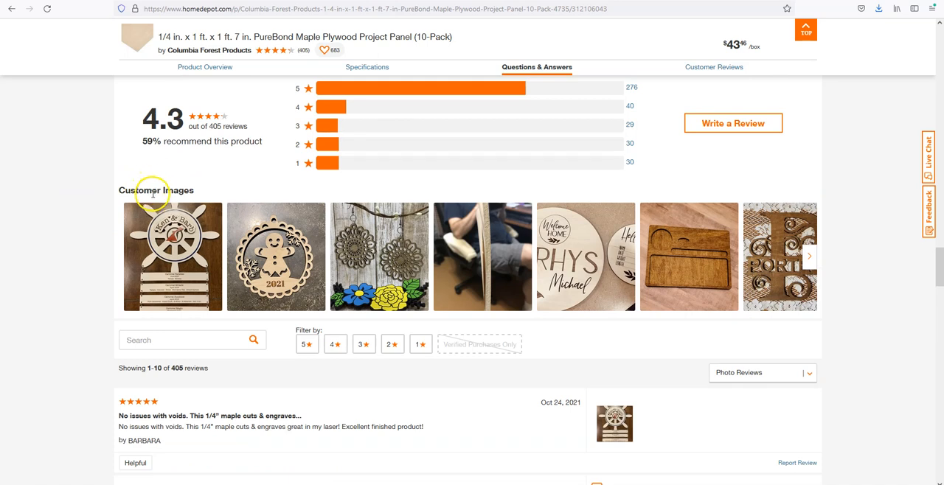
{"action": "mouse_move", "coordinate": [633, 283]}
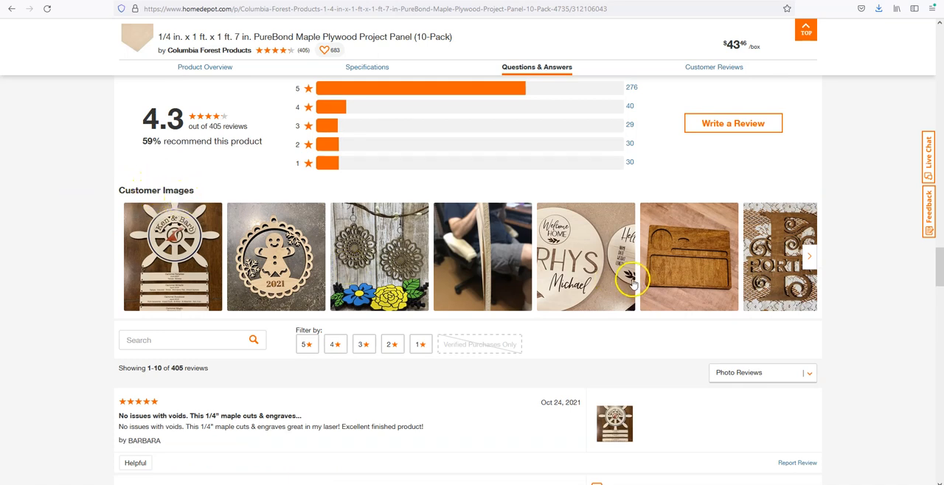
- Advance the customer photos three times and enlarge the first beside Barbara's five-star review
{"action": "left_click", "coordinate": [809, 256]}
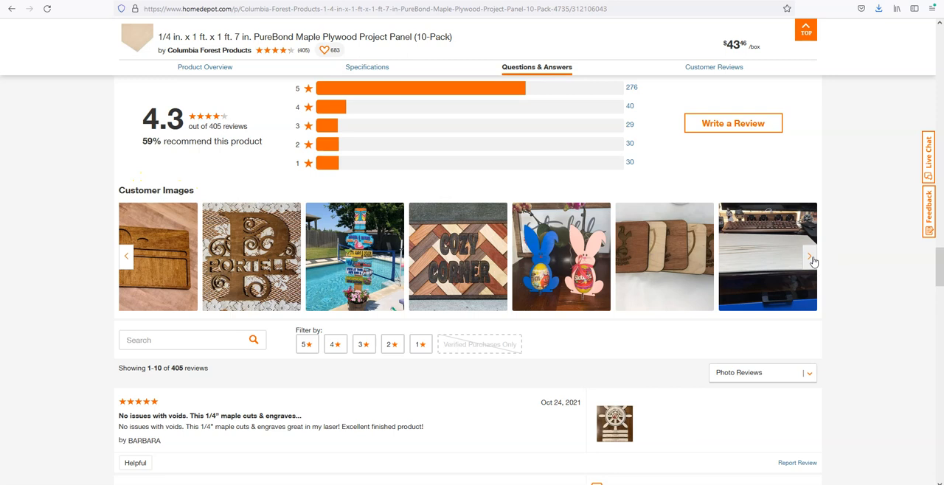
{"action": "mouse_move", "coordinate": [766, 253]}
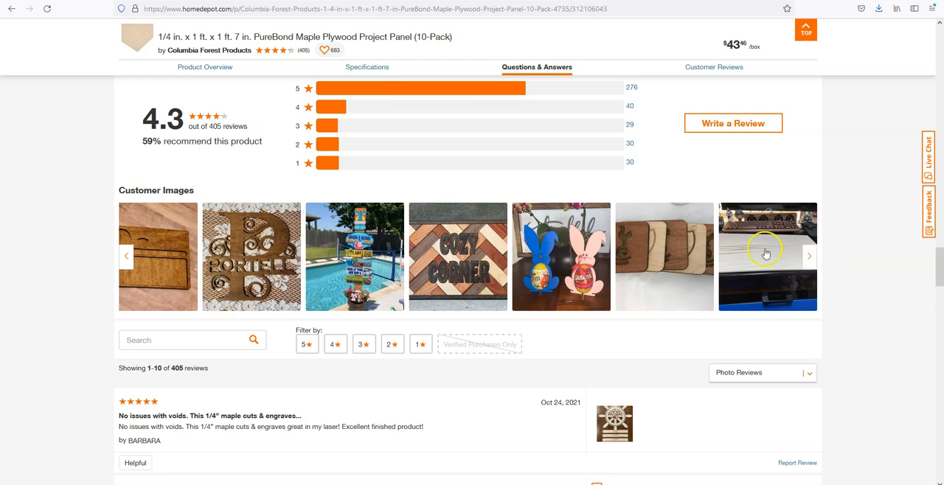
{"action": "left_click", "coordinate": [809, 256]}
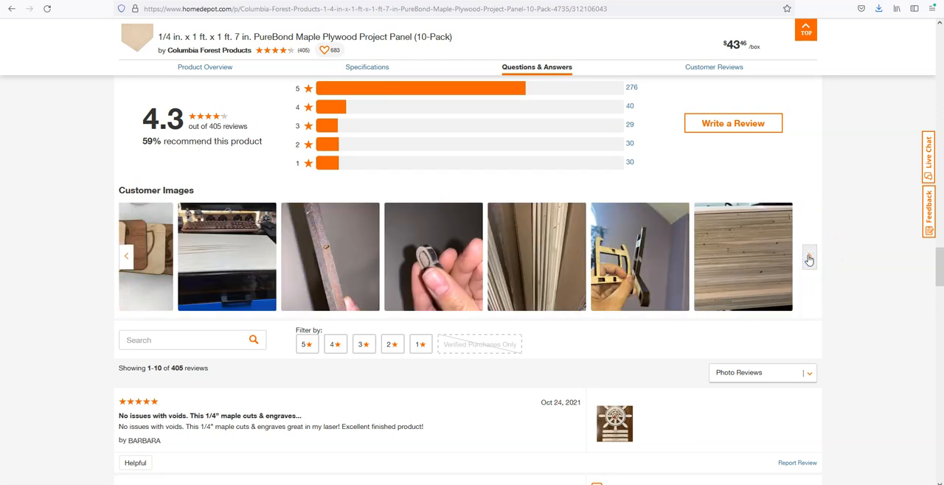
{"action": "left_click", "coordinate": [809, 257]}
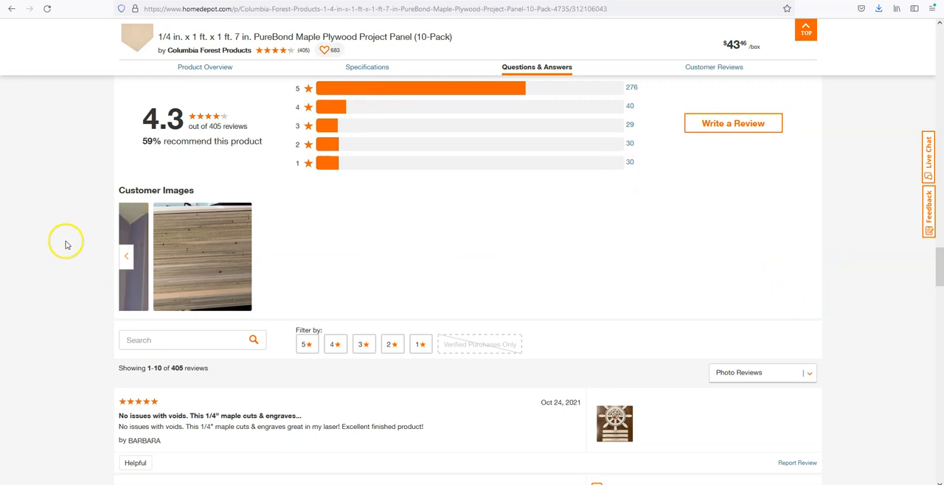
{"action": "left_click", "coordinate": [125, 257]}
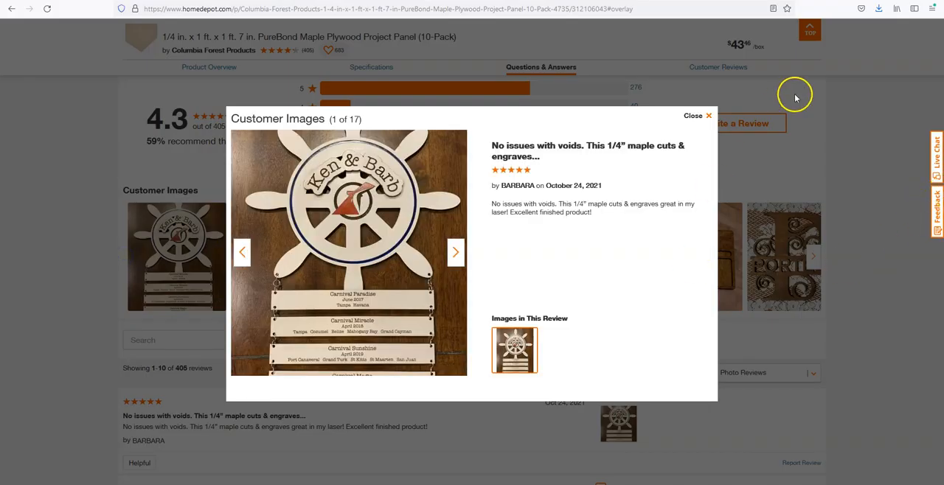
- Close the photo viewer, read the one-star warping and void reviews, and head back up
{"action": "left_click", "coordinate": [697, 116]}
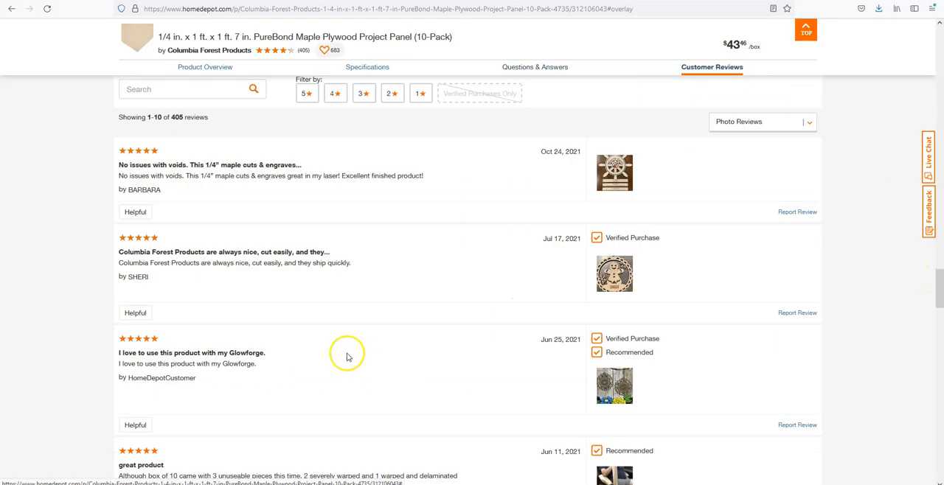
{"action": "scroll", "scroll_direction": "down", "scroll_amount": 3}
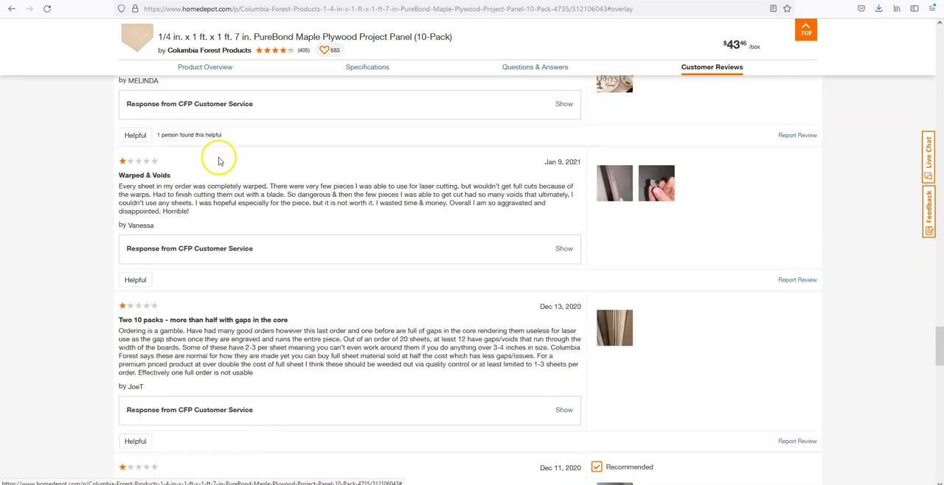
{"action": "scroll", "scroll_direction": "down", "scroll_amount": 3}
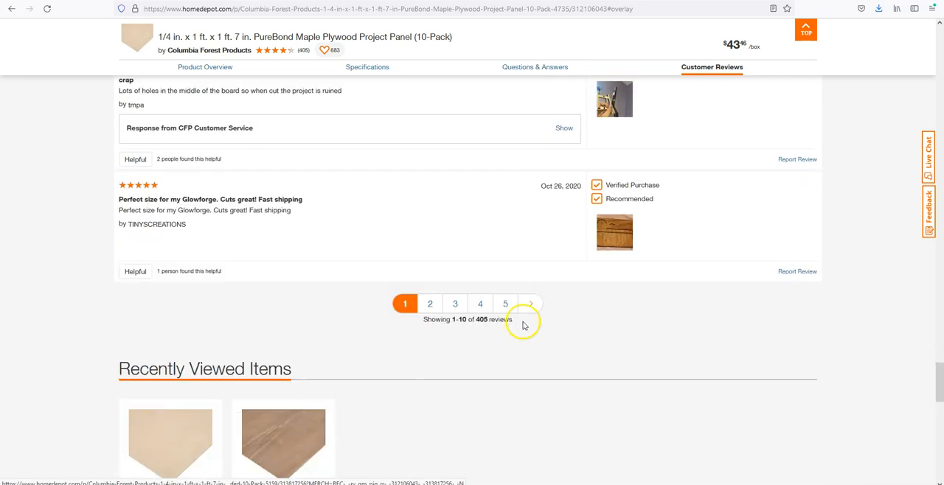
{"action": "scroll", "scroll_direction": "up", "scroll_amount": 3}
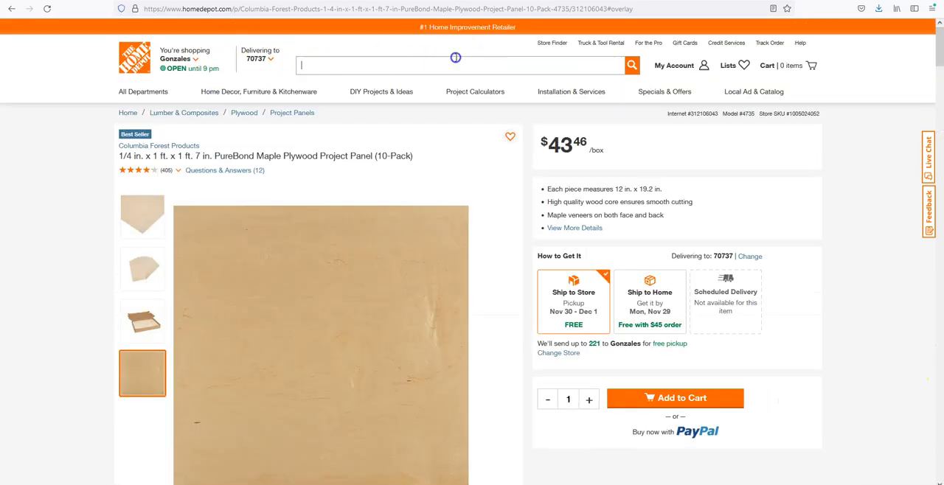
- Scroll past the maple panel's specifications to the Customers Who Viewed This Also Viewed plywood items
{"action": "type", "text": "glo"}
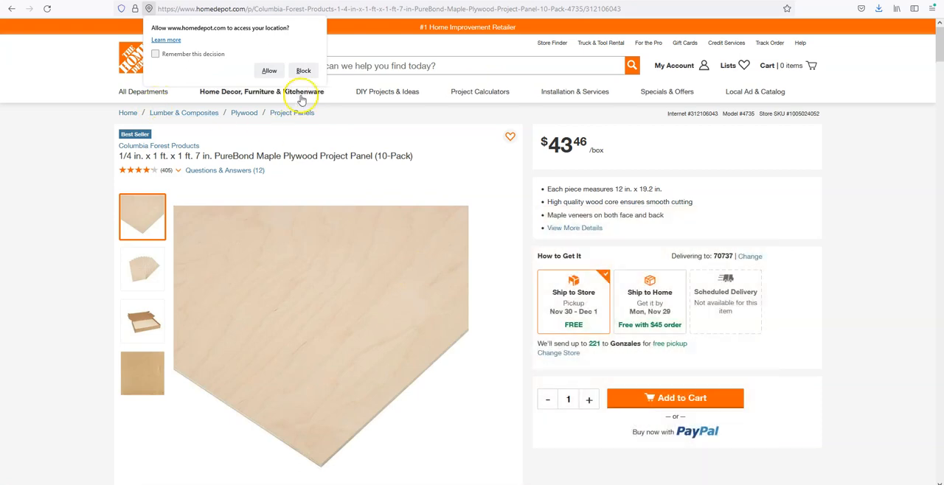
{"action": "scroll", "scroll_direction": "down", "scroll_amount": 3}
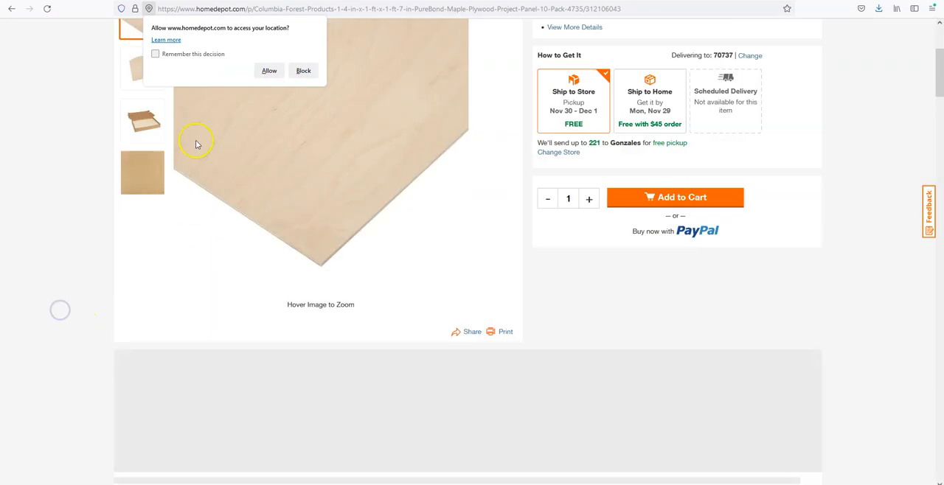
{"action": "scroll", "scroll_direction": "down", "scroll_amount": 3}
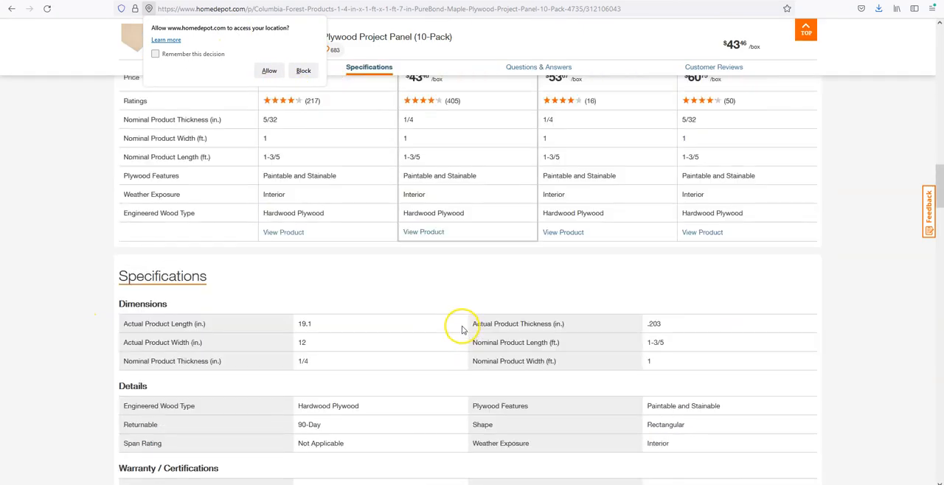
{"action": "scroll", "scroll_direction": "down", "scroll_amount": 3}
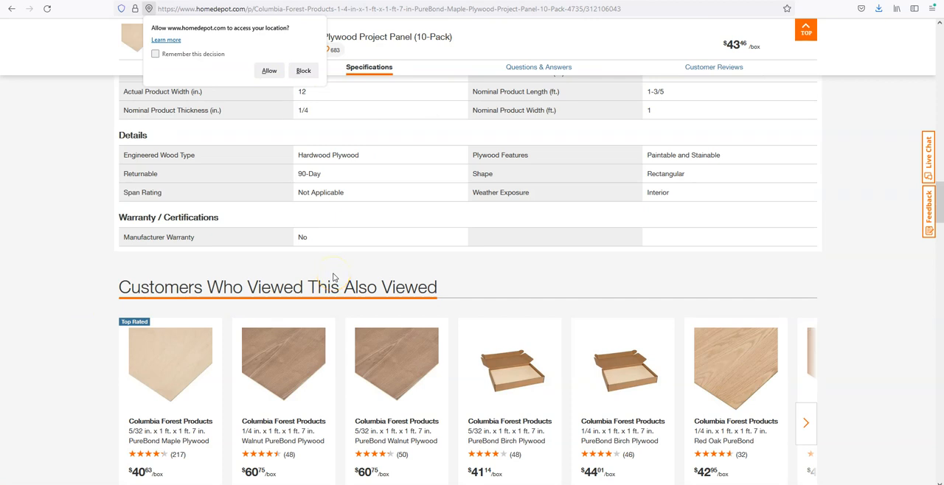